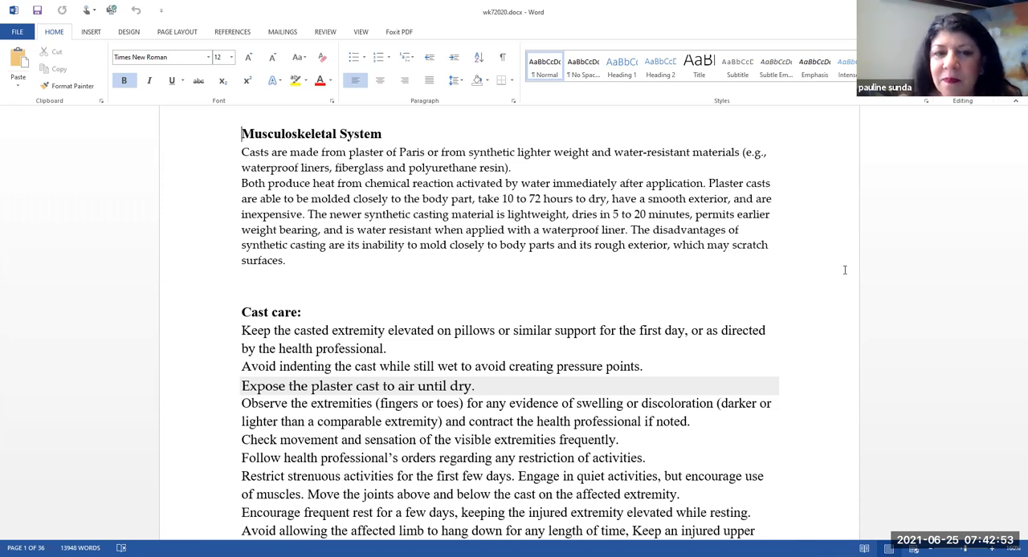
scroll("down", 3)
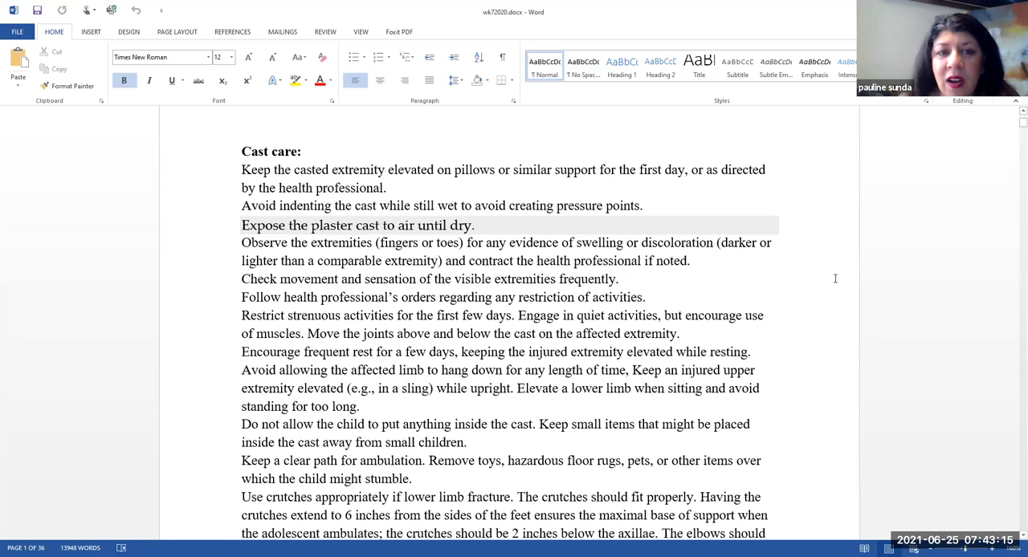
scroll("down", 3)
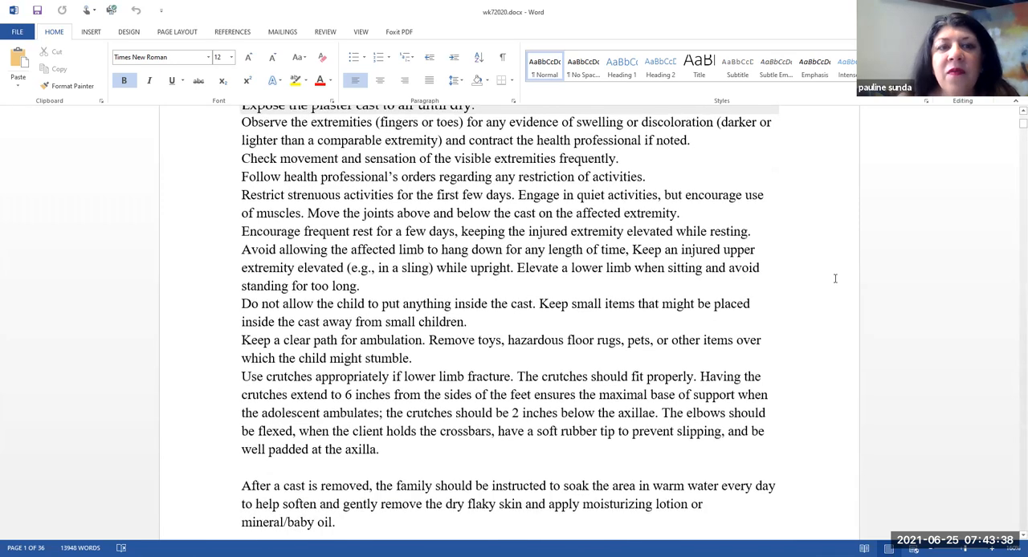
scroll("down", 3)
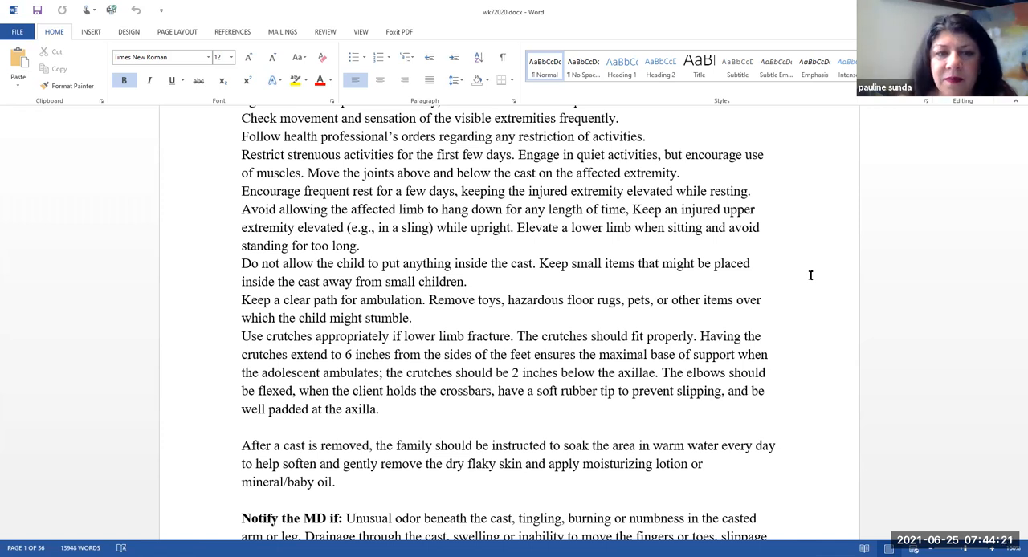
scroll("down", 3)
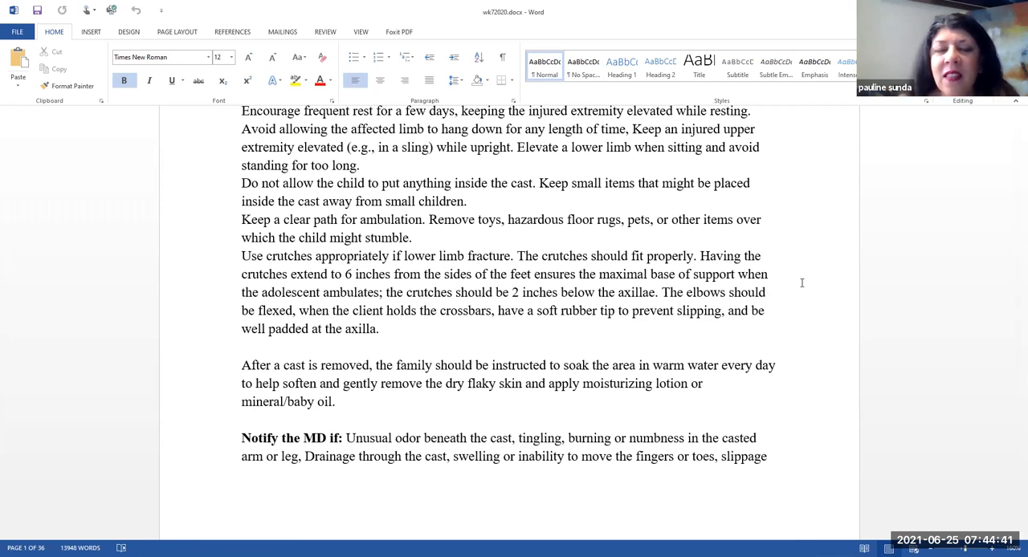
scroll("down", 3)
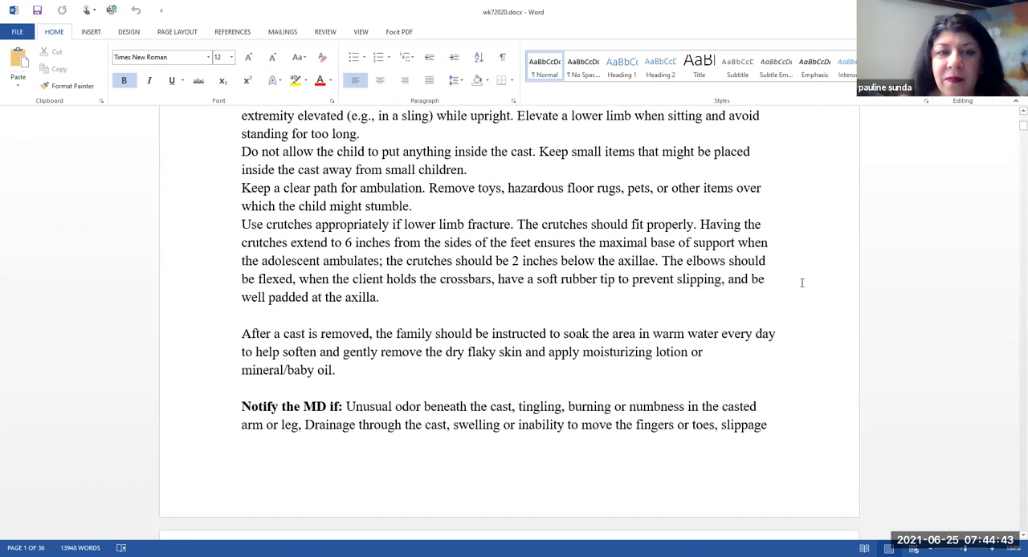
scroll("down", 3)
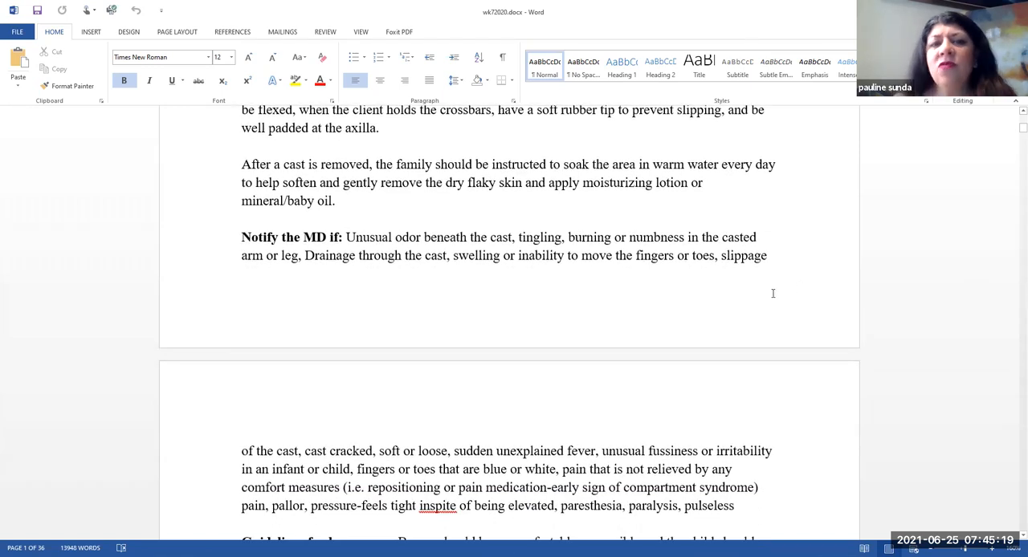
mouse_move(766, 298)
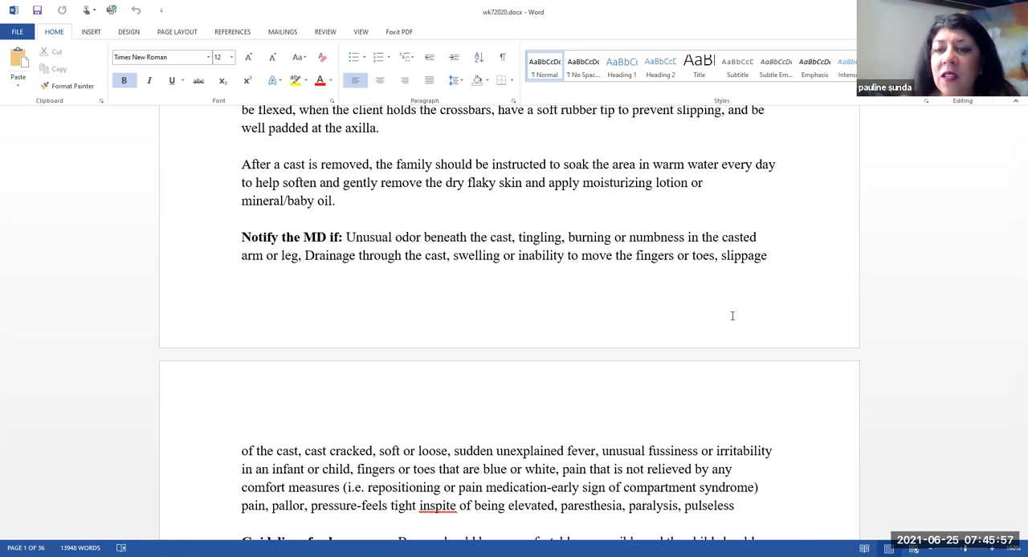
scroll("down", 3)
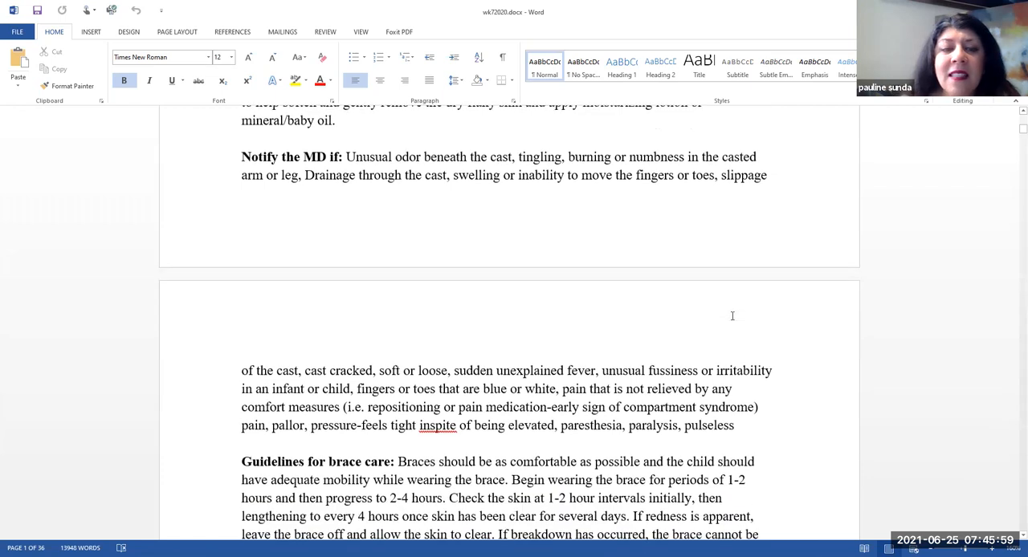
scroll("down", 3)
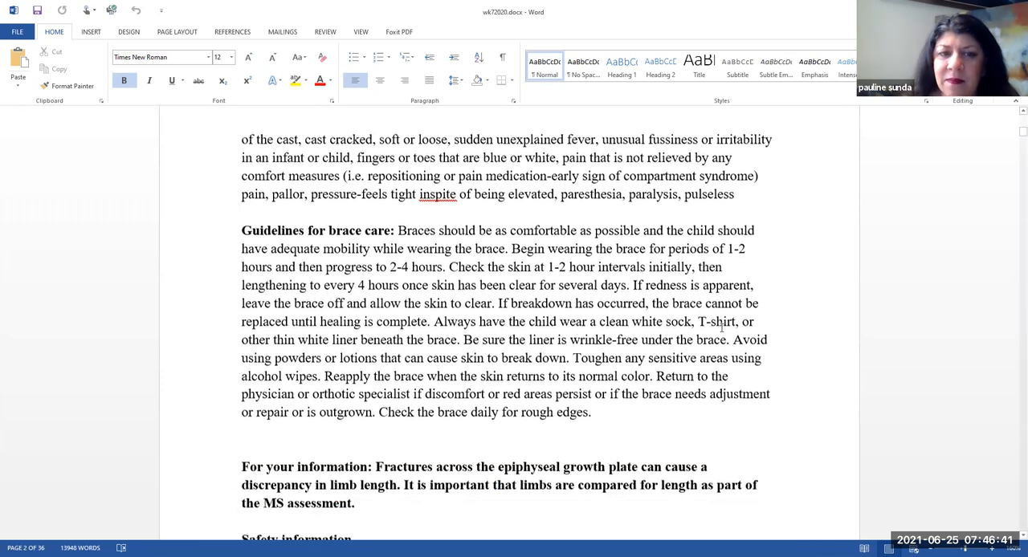
scroll("down", 3)
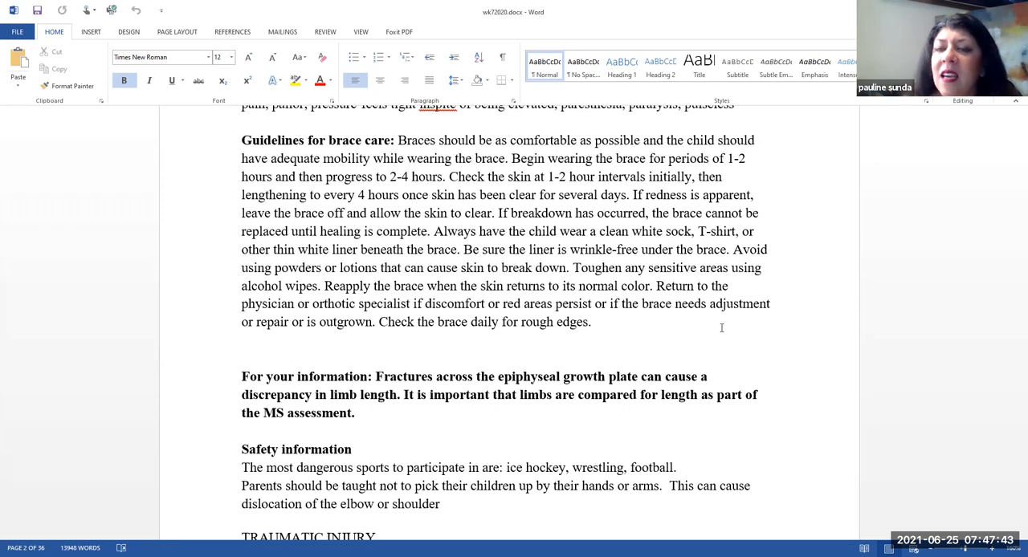
mouse_move(726, 327)
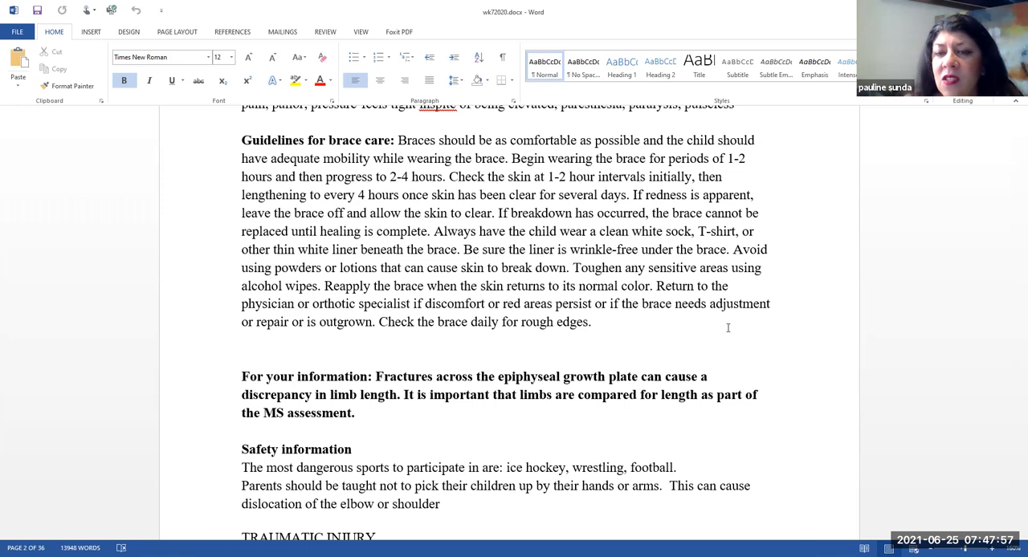
scroll("down", 3)
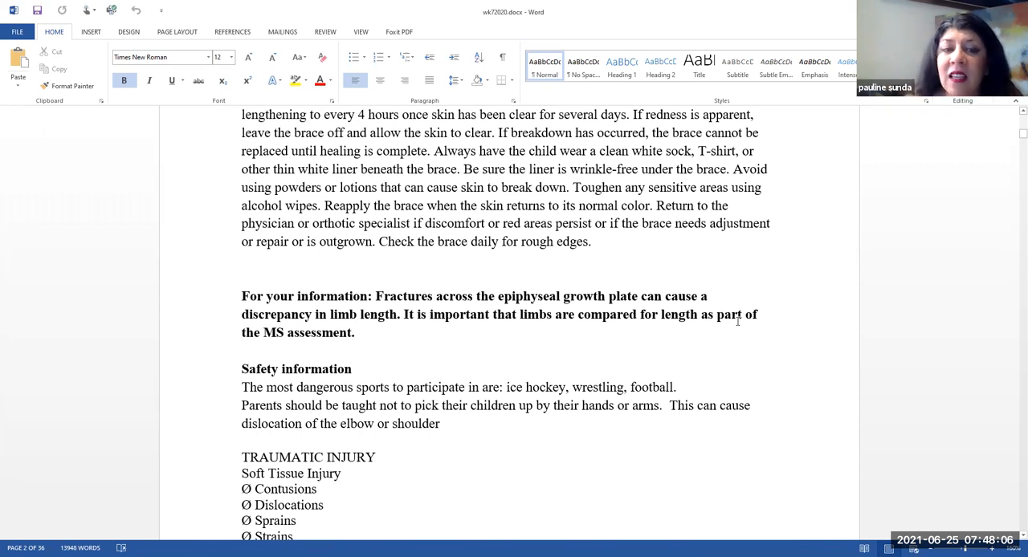
scroll("down", 3)
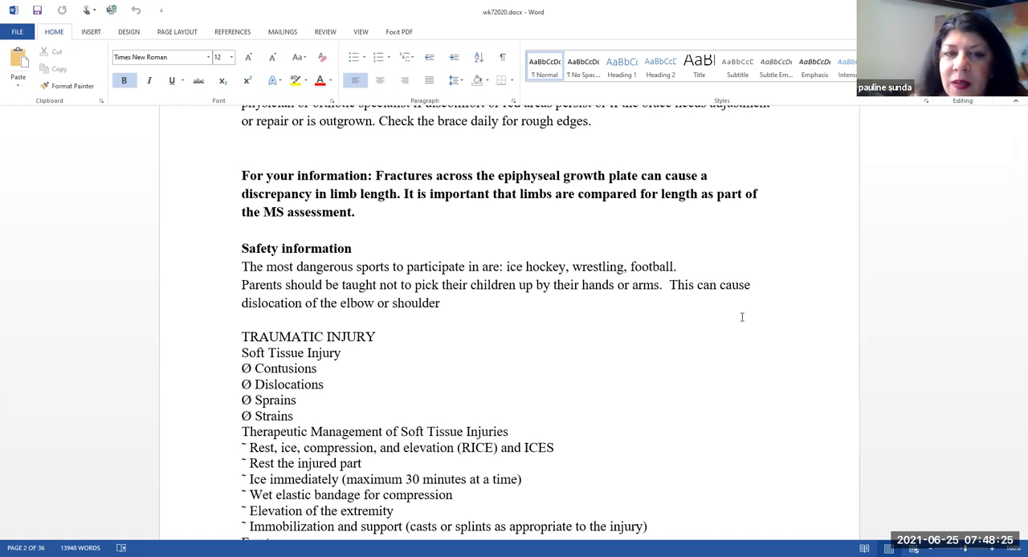
scroll("down", 3)
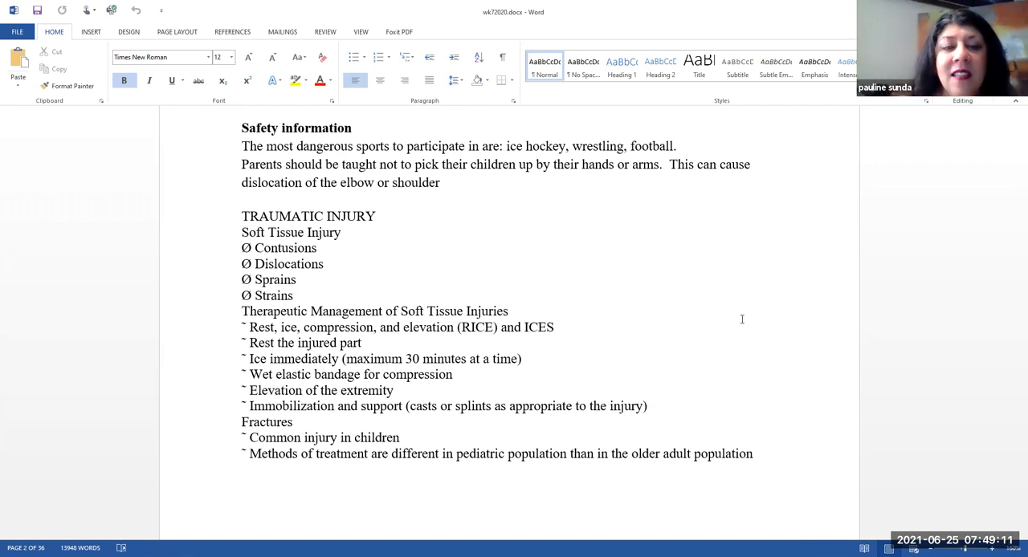
mouse_move(988, 244)
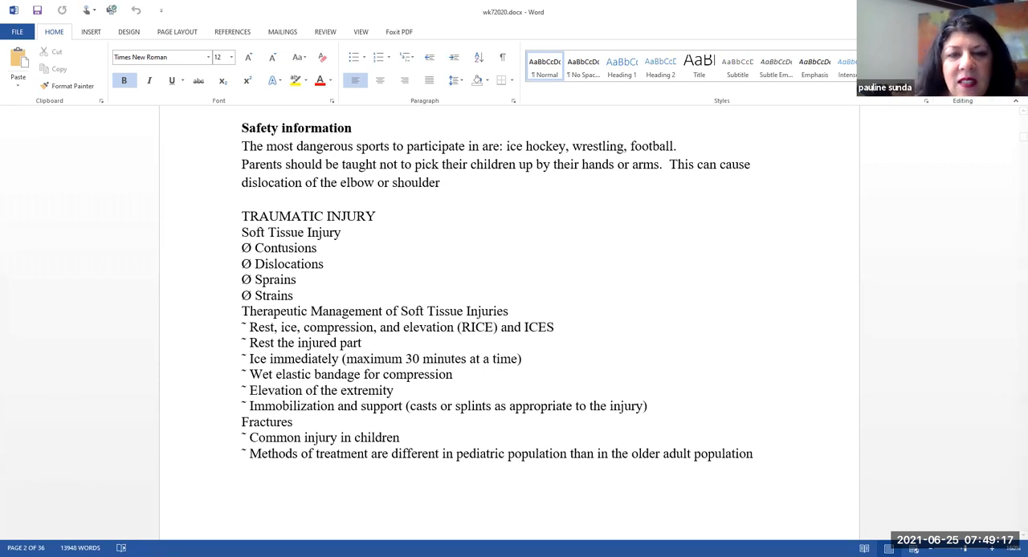
scroll("down", 3)
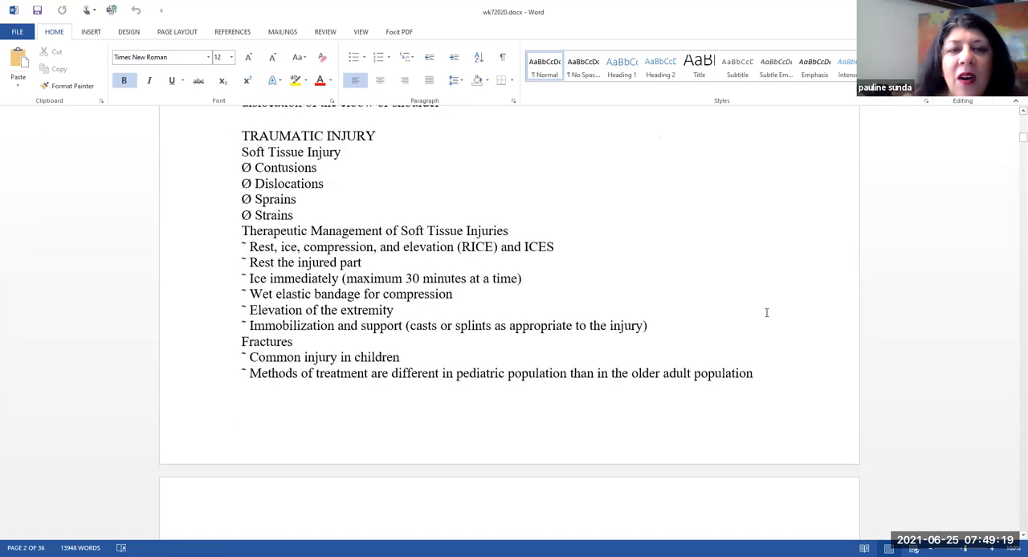
mouse_move(761, 318)
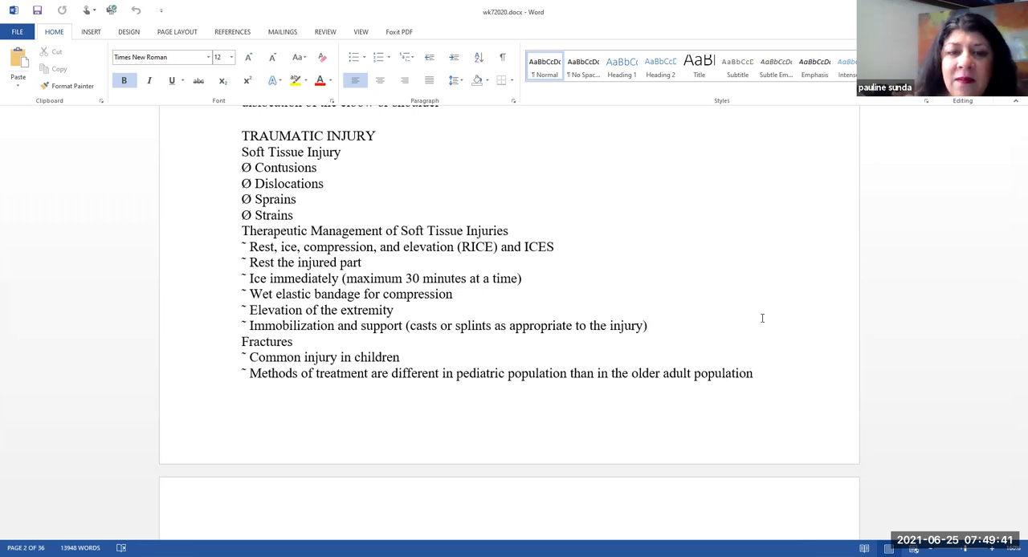
mouse_move(774, 328)
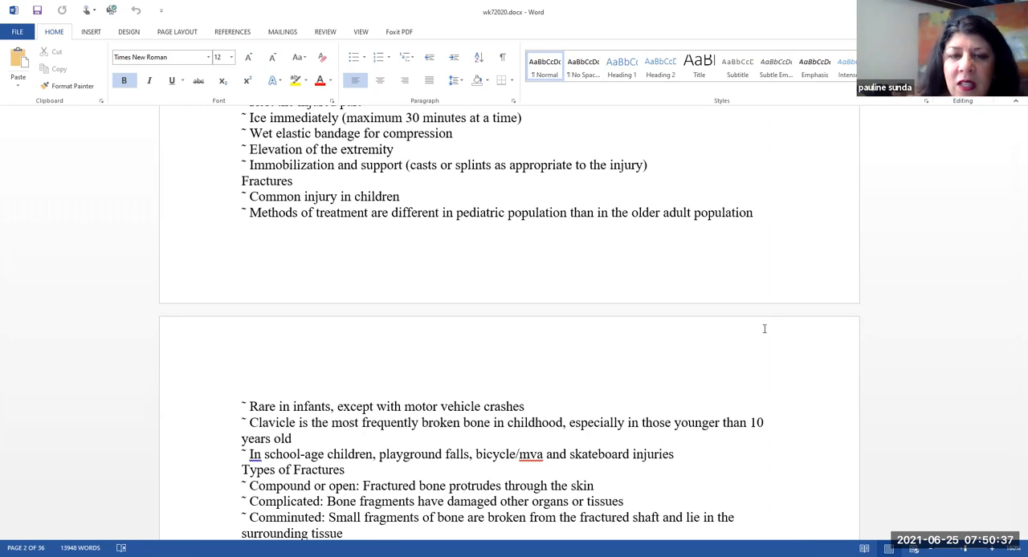
scroll("down", 3)
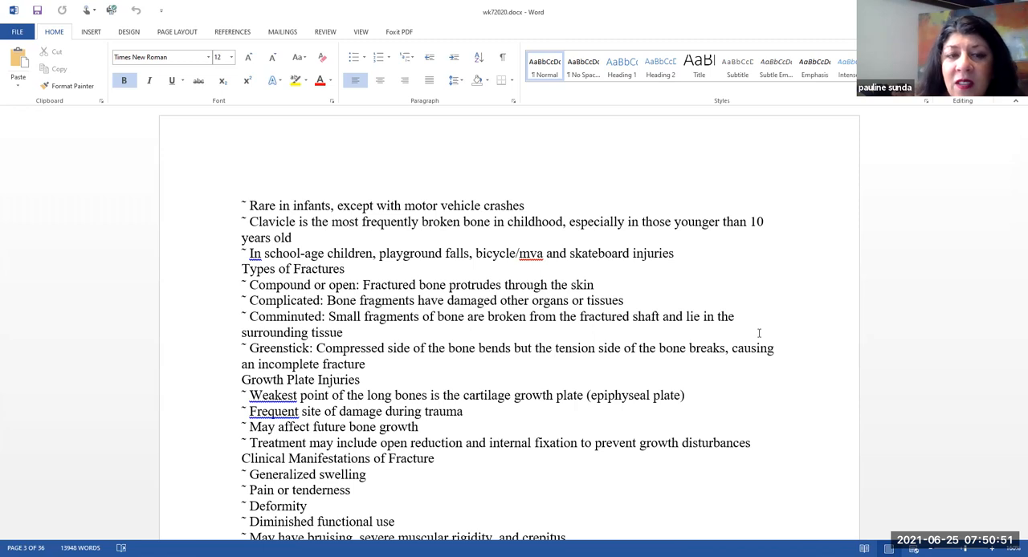
scroll("down", 3)
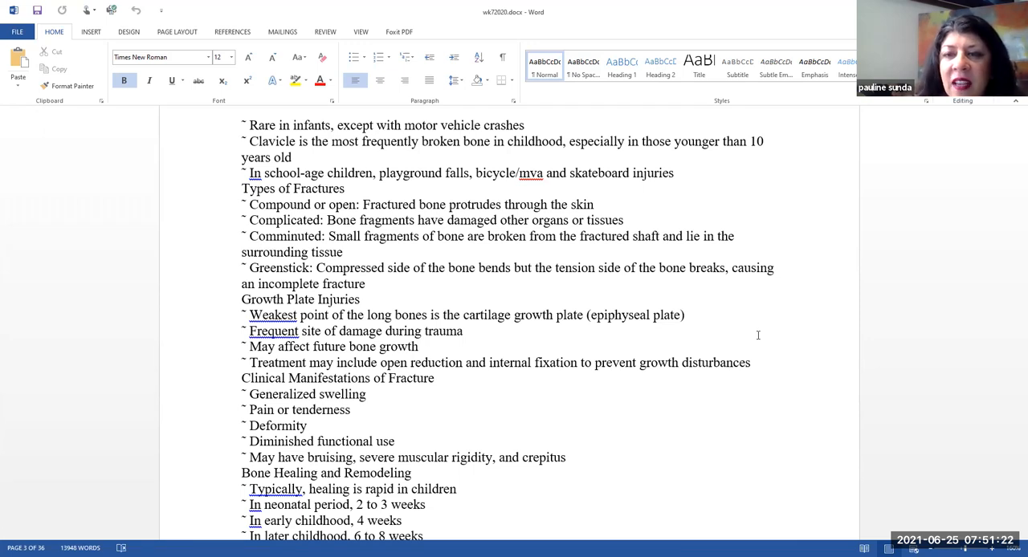
scroll("down", 3)
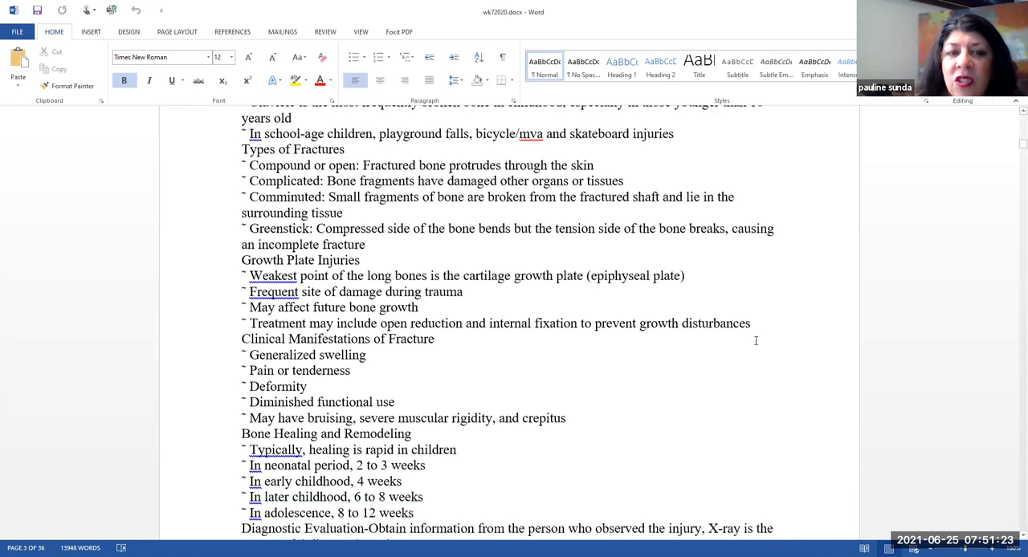
scroll("down", 3)
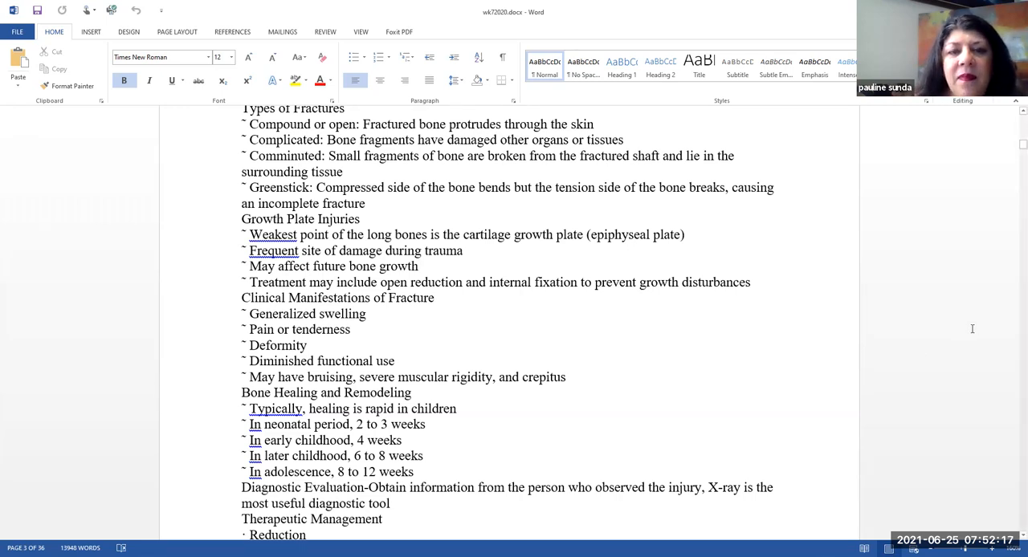
mouse_move(967, 329)
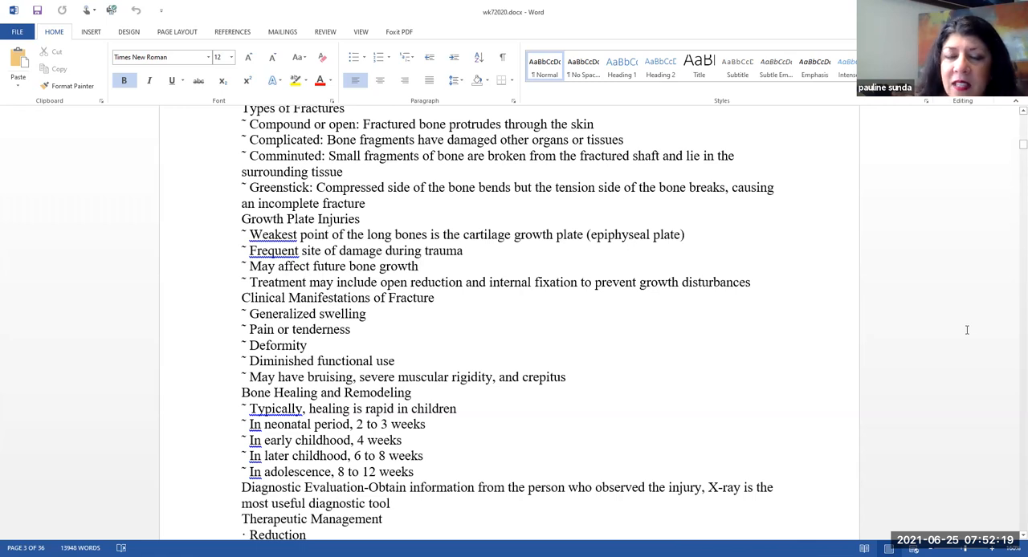
scroll("down", 3)
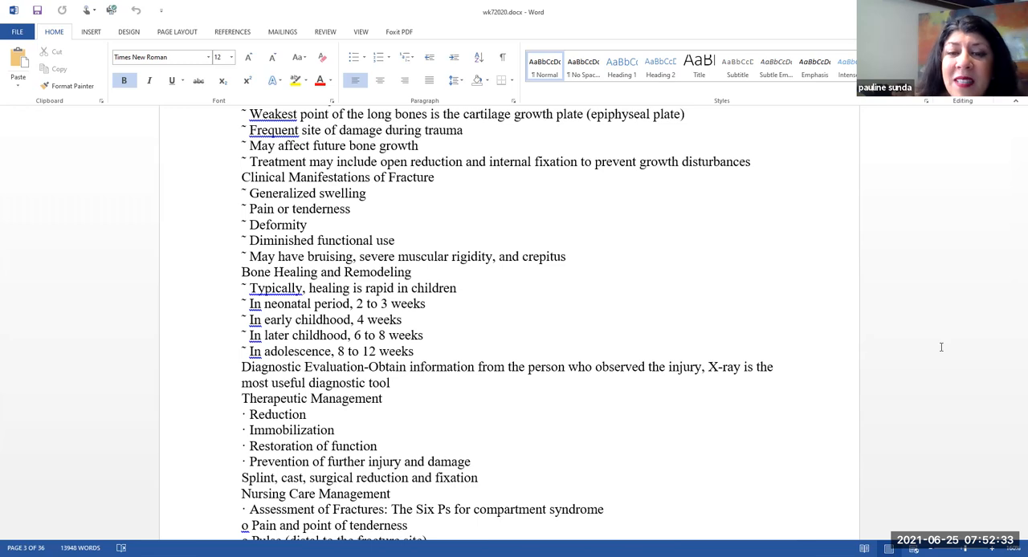
scroll("down", 3)
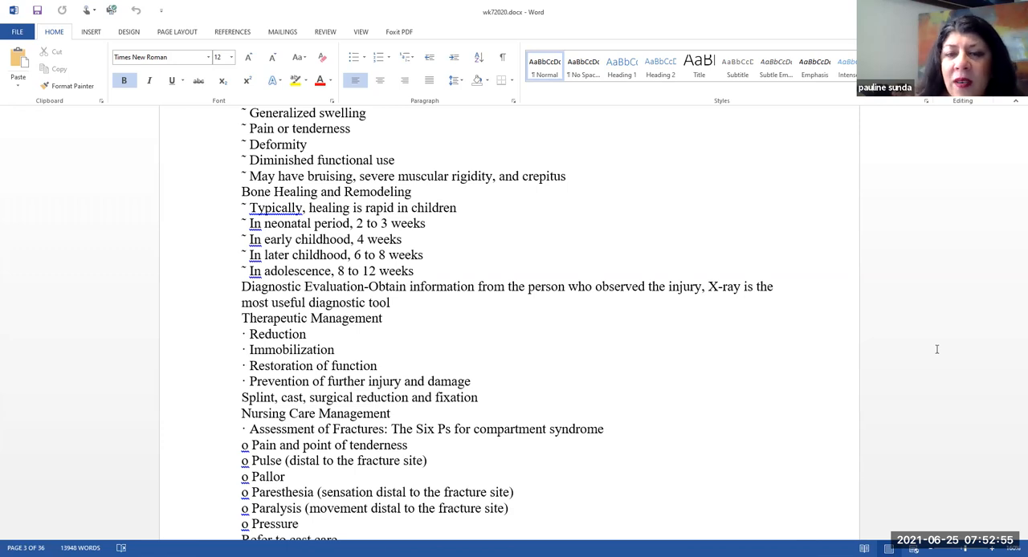
scroll("down", 3)
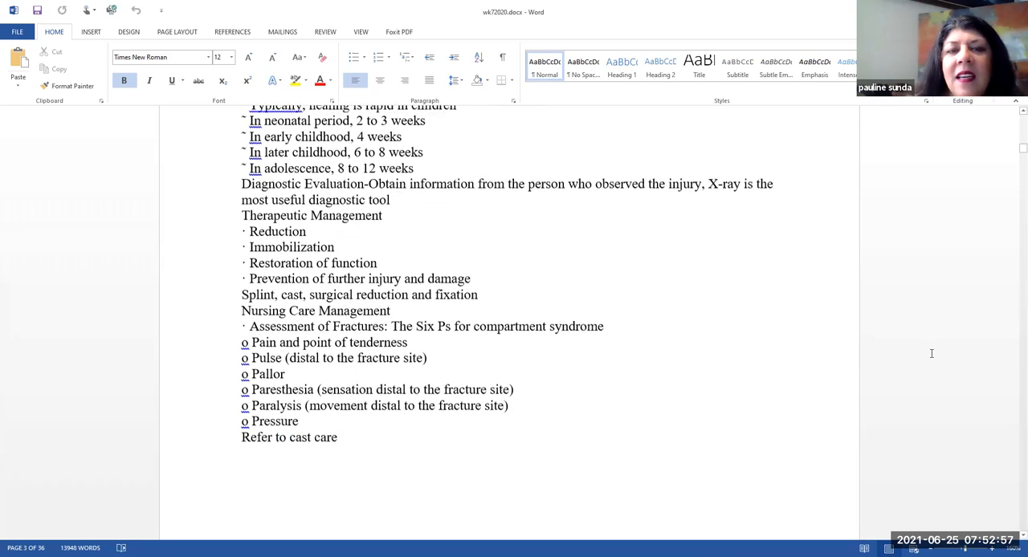
scroll("down", 3)
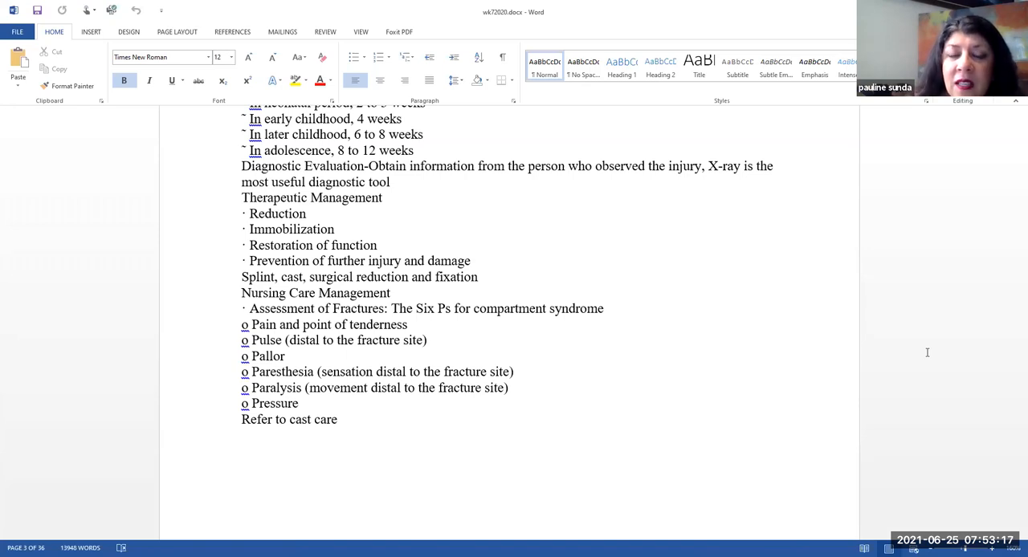
scroll("down", 3)
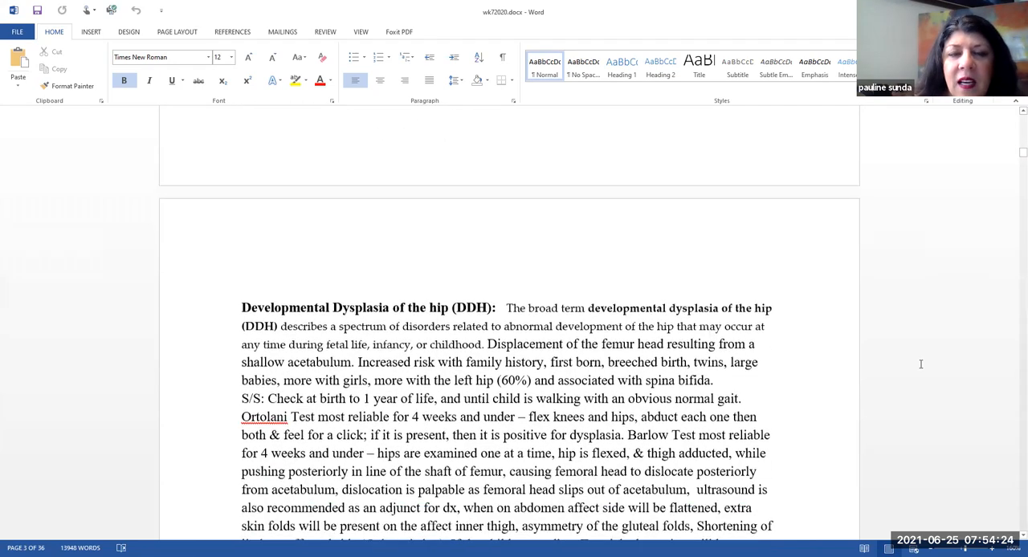
scroll("down", 3)
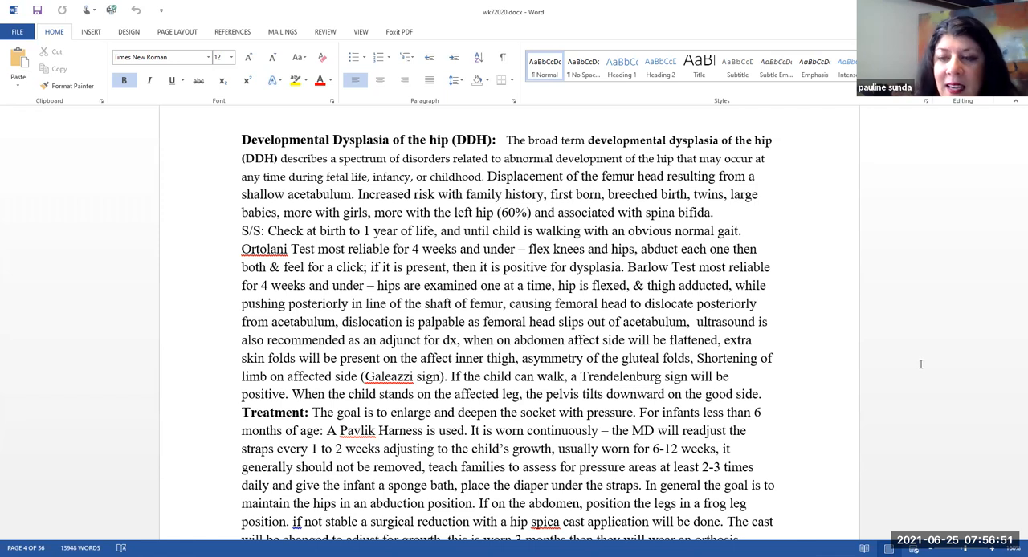
scroll("down", 3)
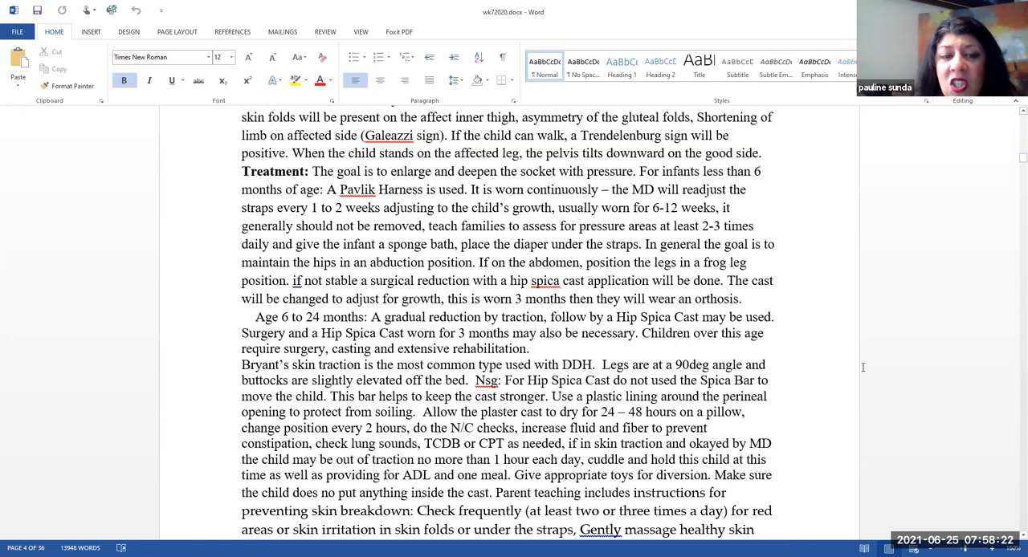
scroll("down", 3)
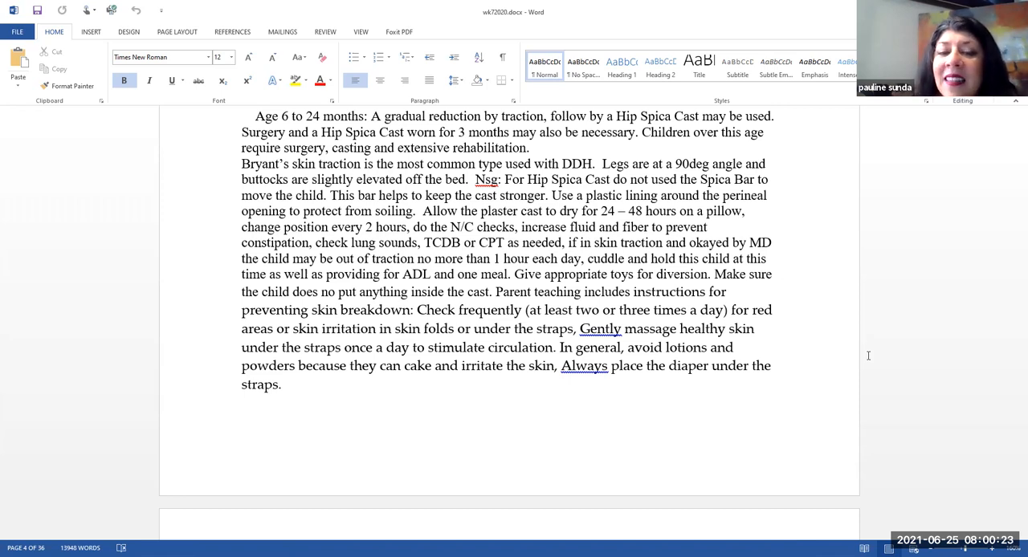
mouse_move(869, 398)
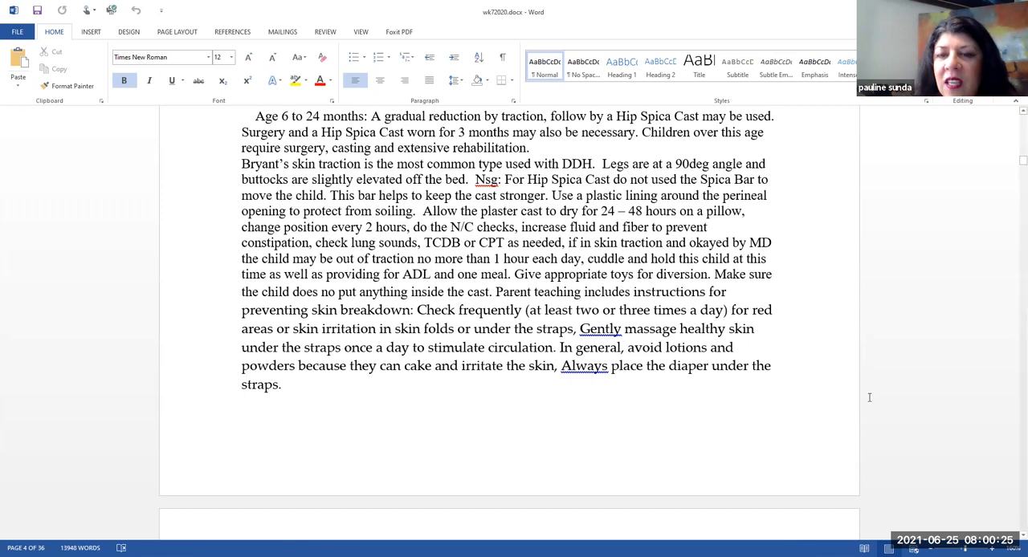
scroll("down", 3)
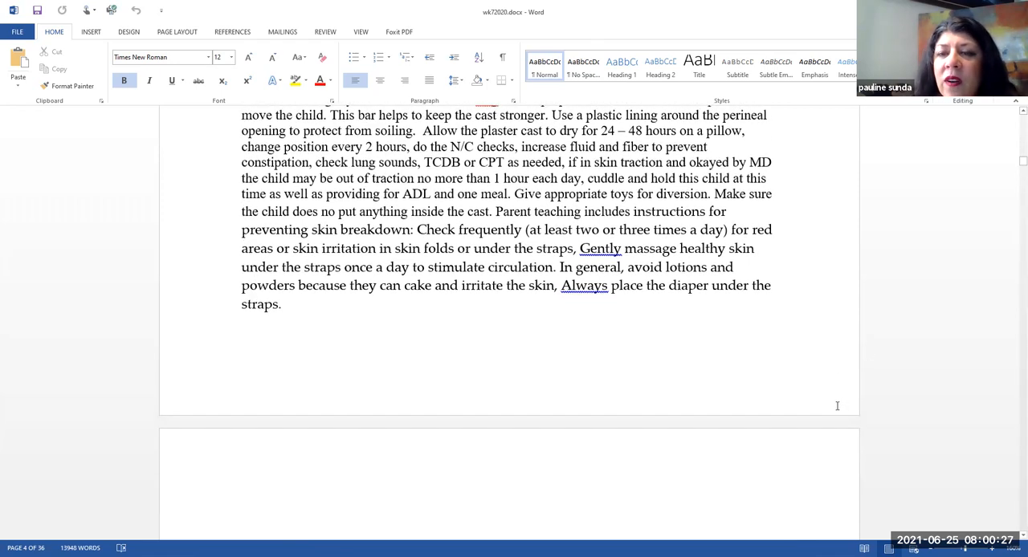
scroll("down", 3)
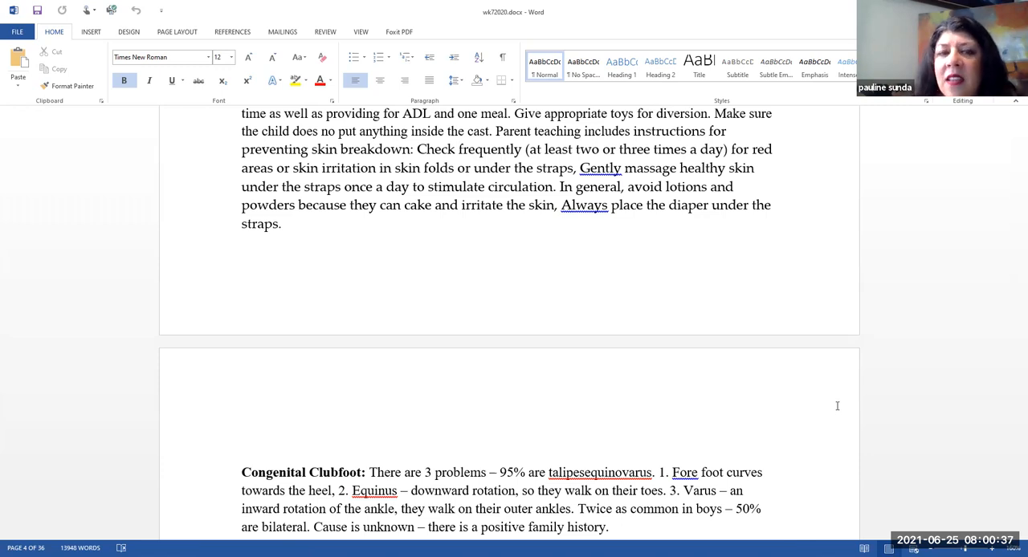
scroll("down", 3)
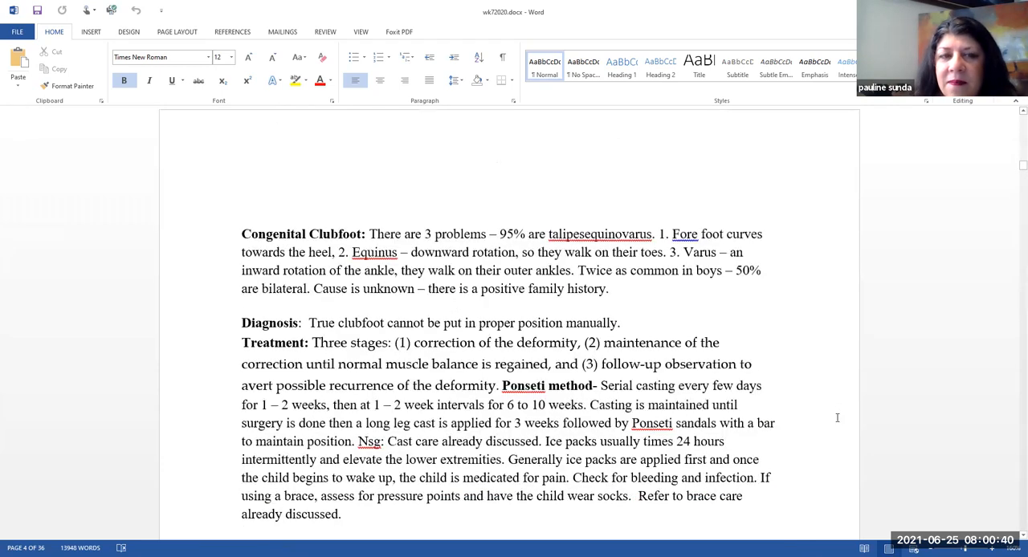
scroll("down", 3)
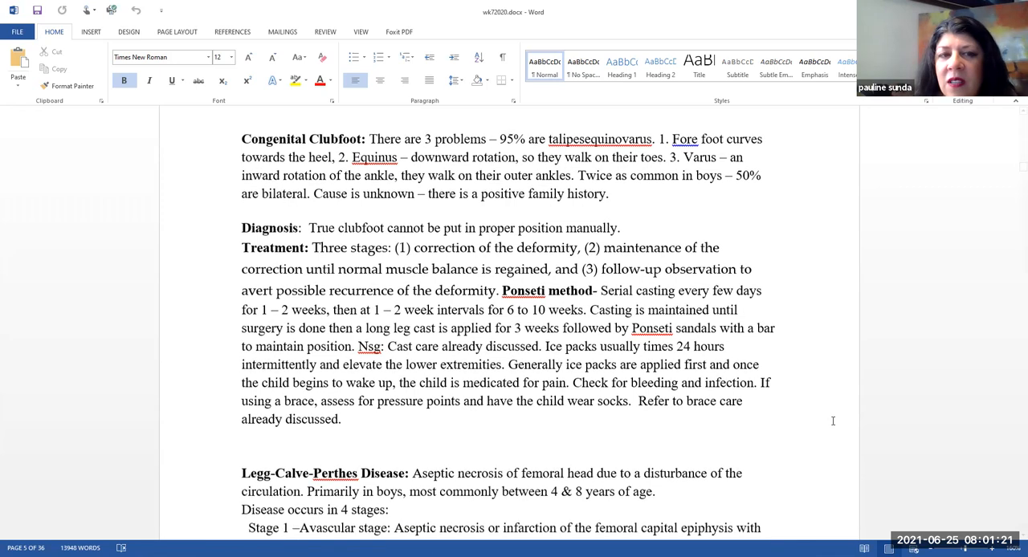
scroll("down", 3)
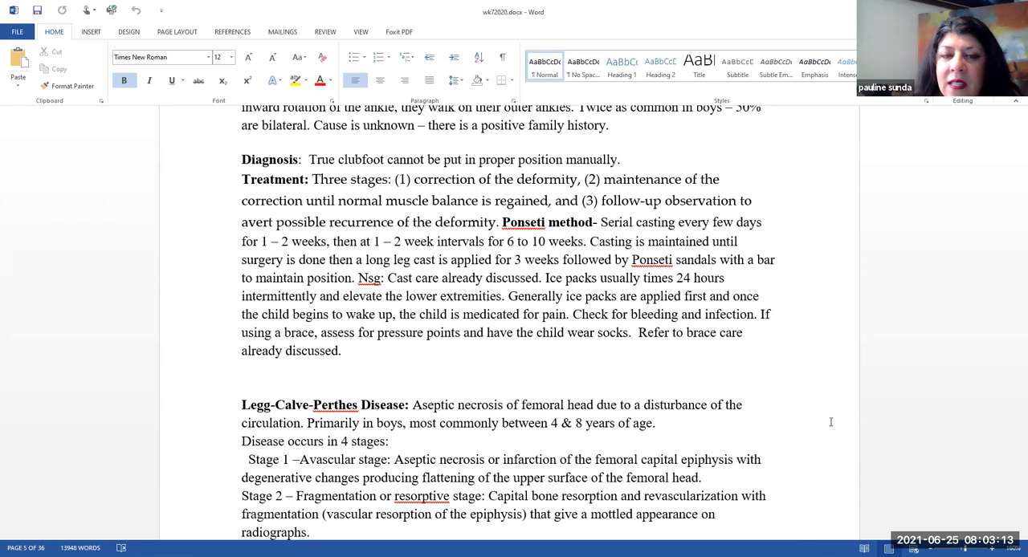
scroll("down", 3)
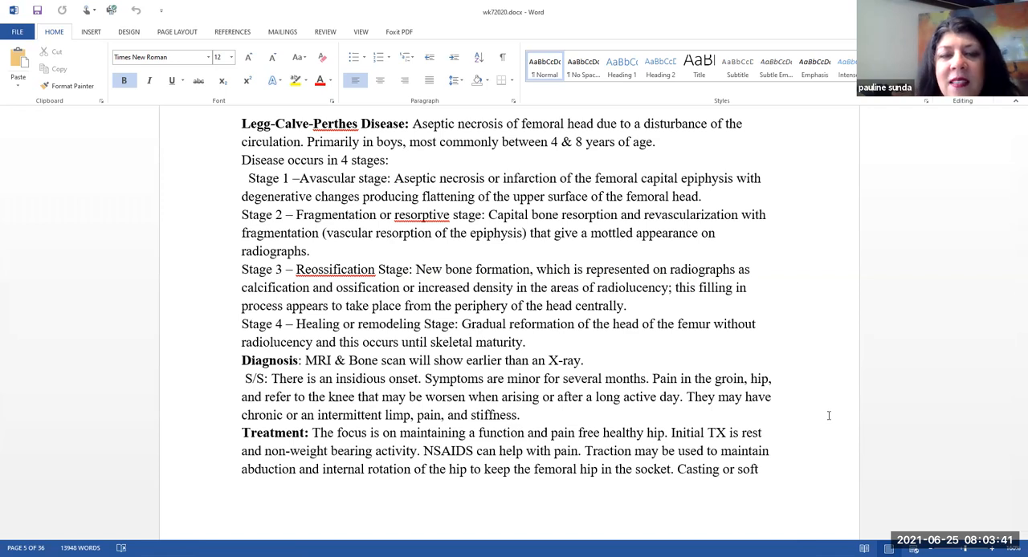
scroll("down", 3)
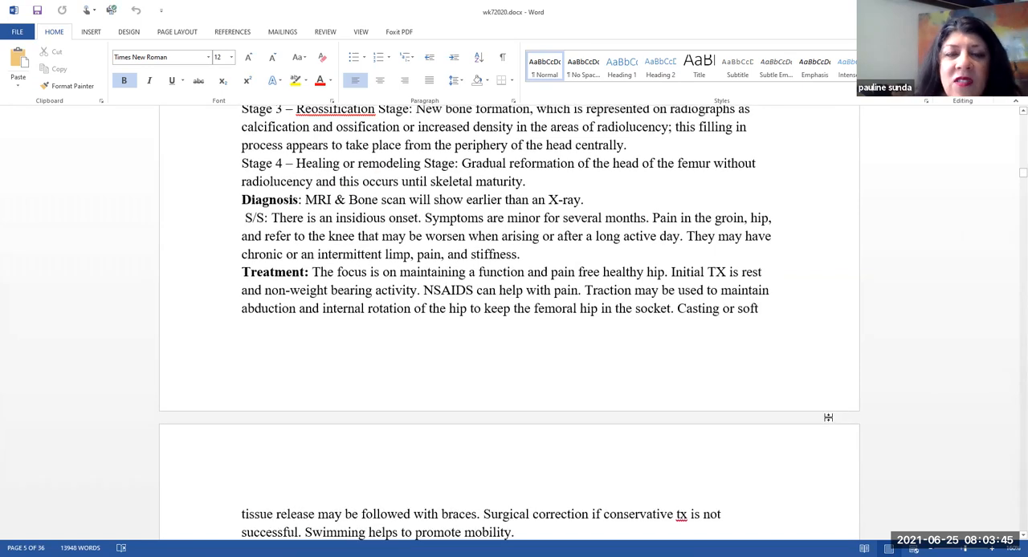
mouse_move(829, 417)
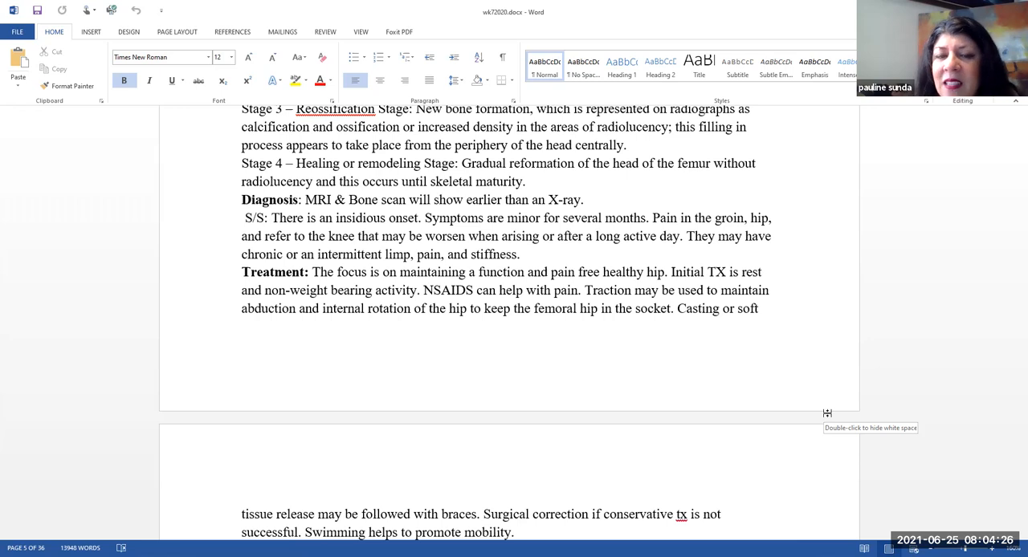
scroll("down", 3)
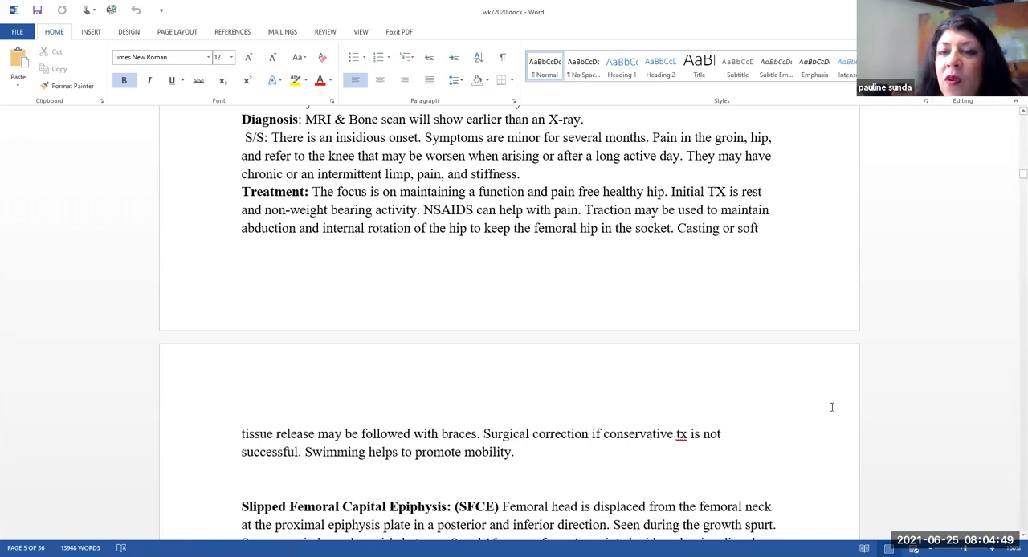
scroll("down", 3)
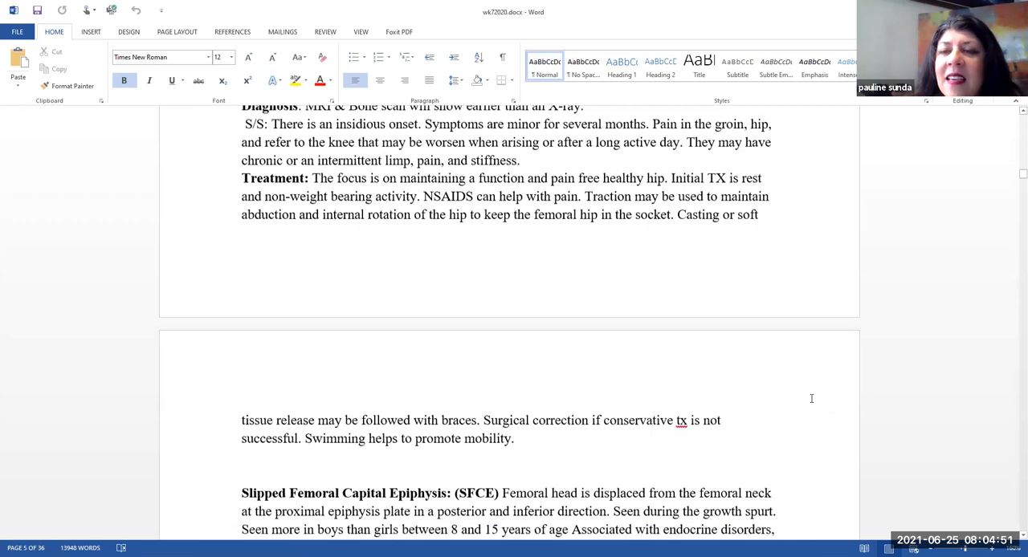
scroll("down", 3)
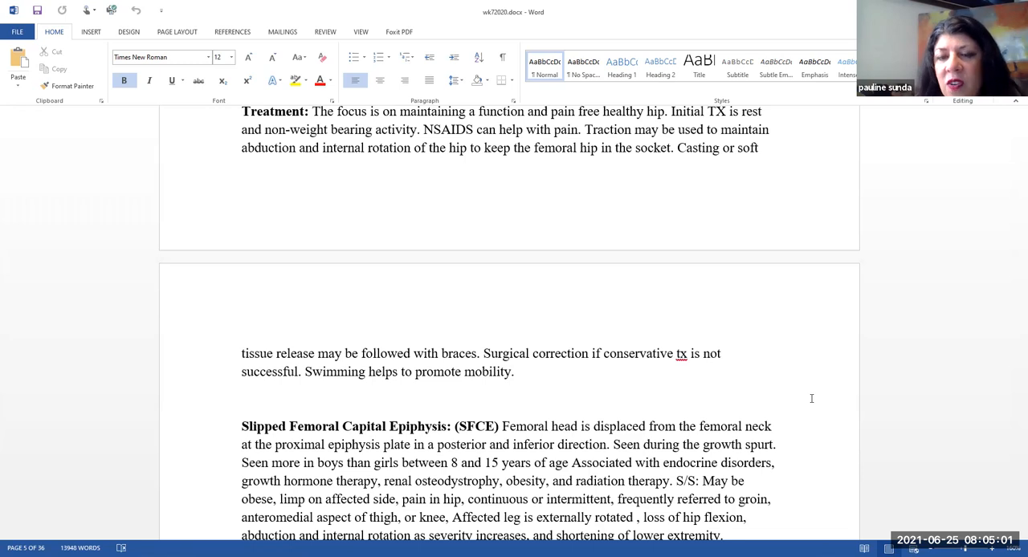
scroll("down", 3)
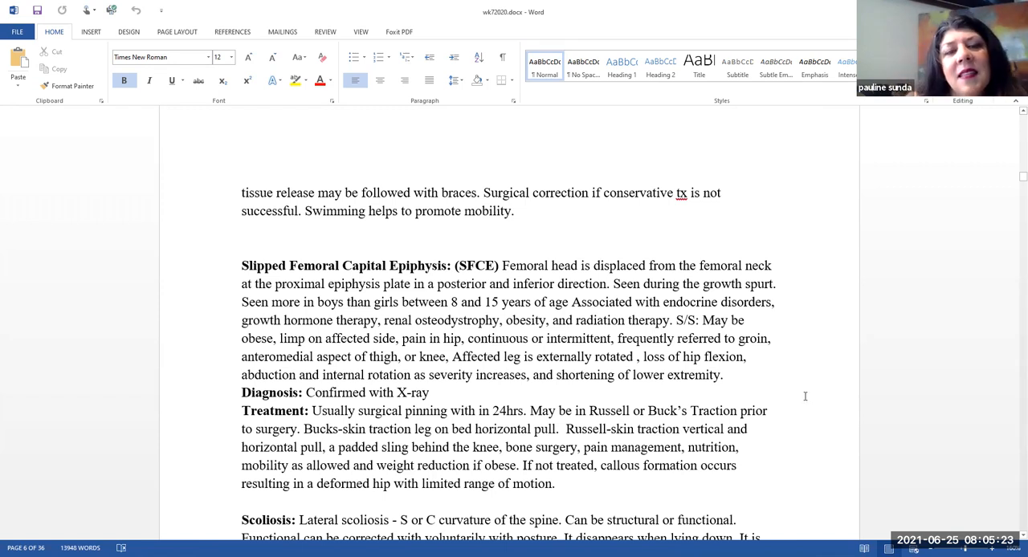
scroll("down", 3)
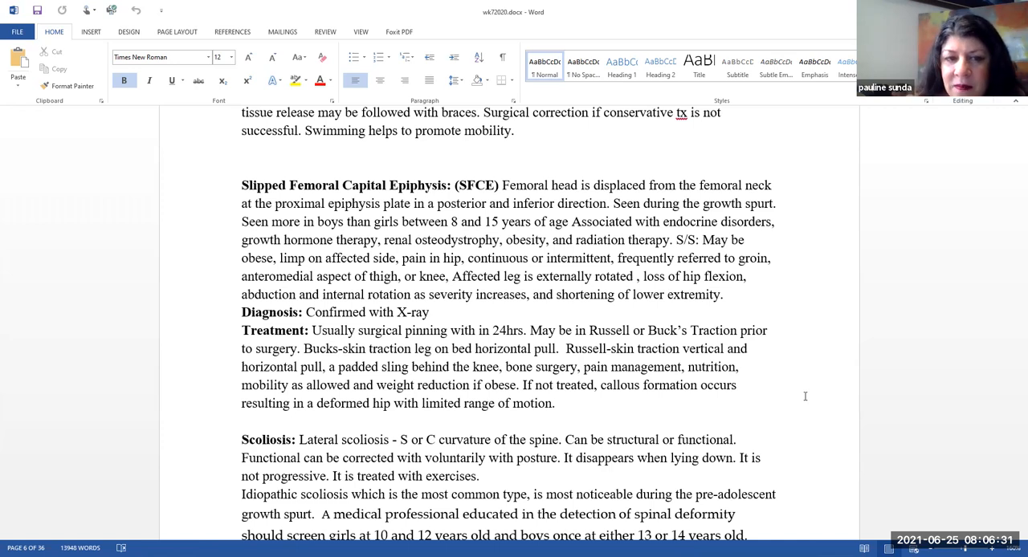
scroll("down", 3)
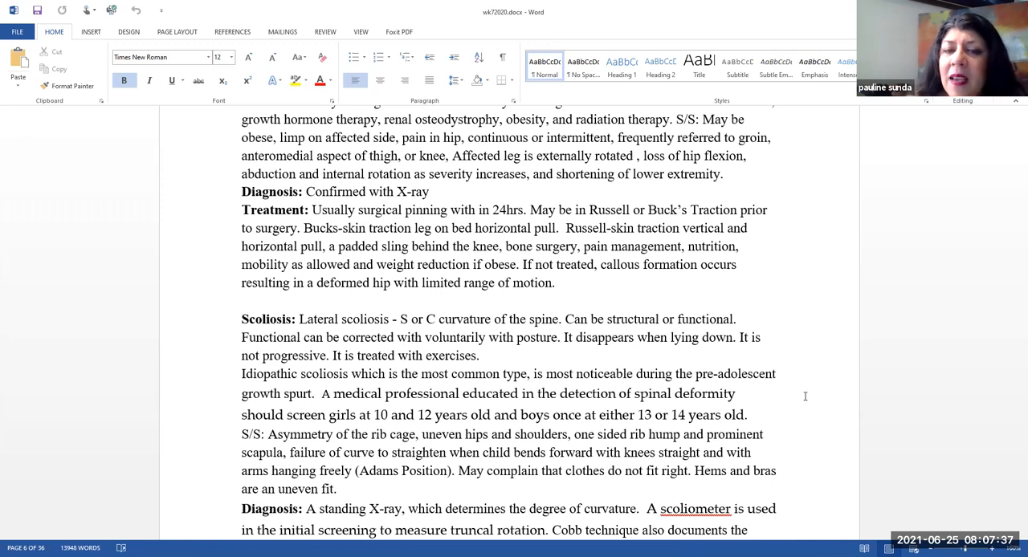
scroll("down", 3)
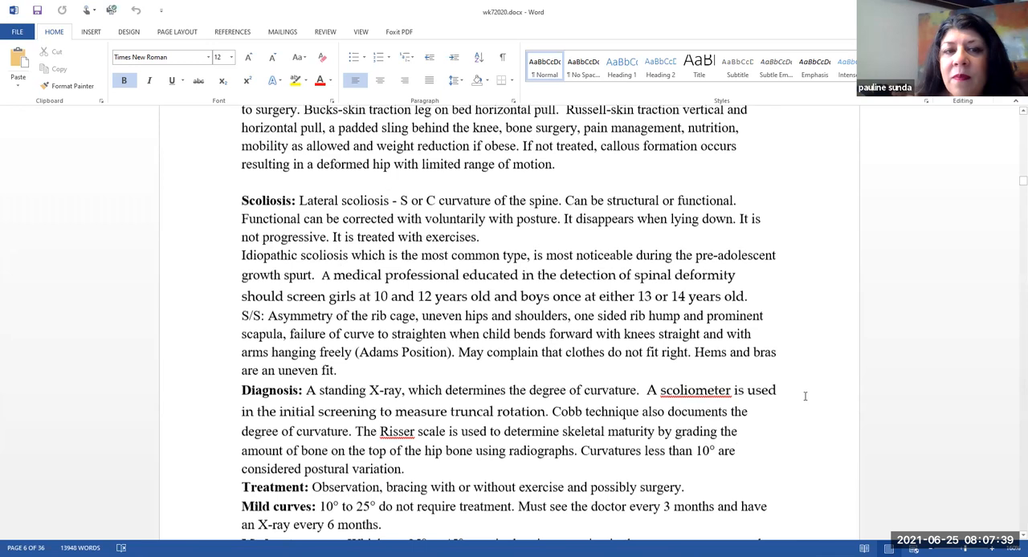
scroll("down", 3)
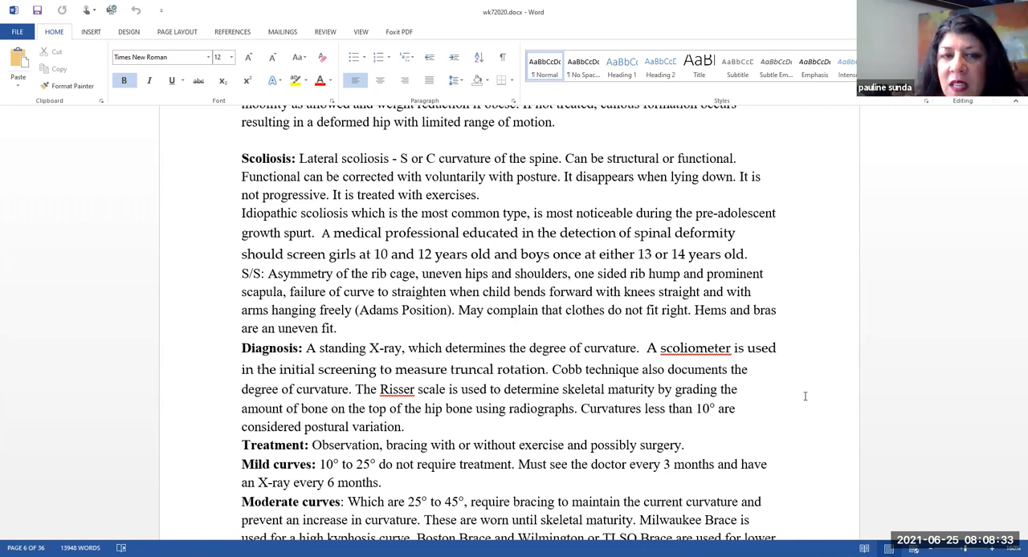
scroll("down", 3)
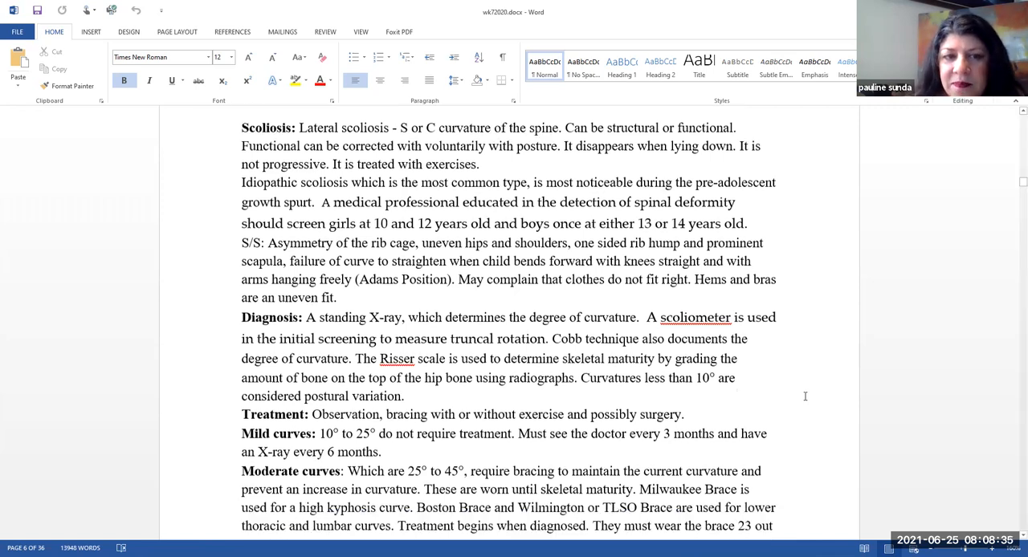
scroll("down", 3)
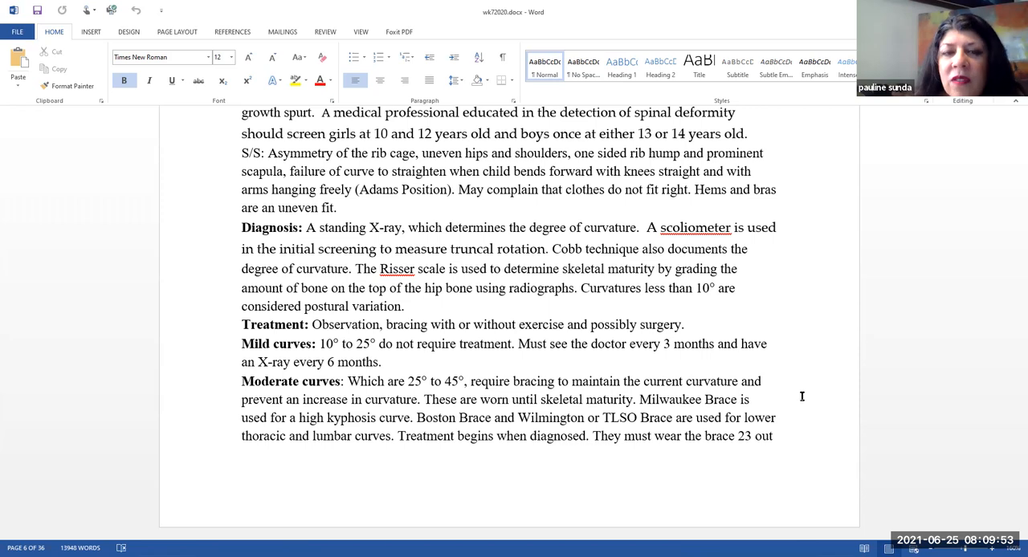
scroll("down", 3)
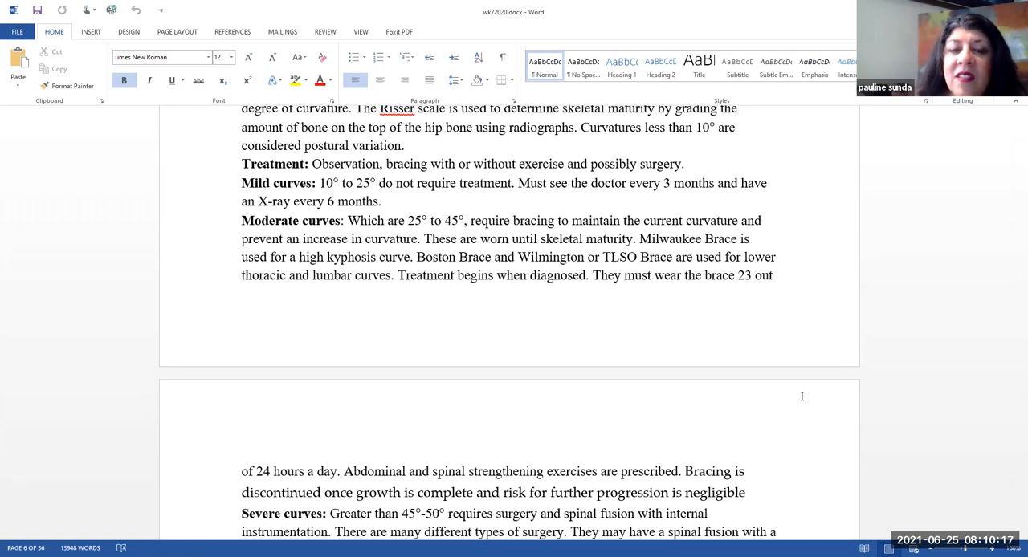
scroll("down", 3)
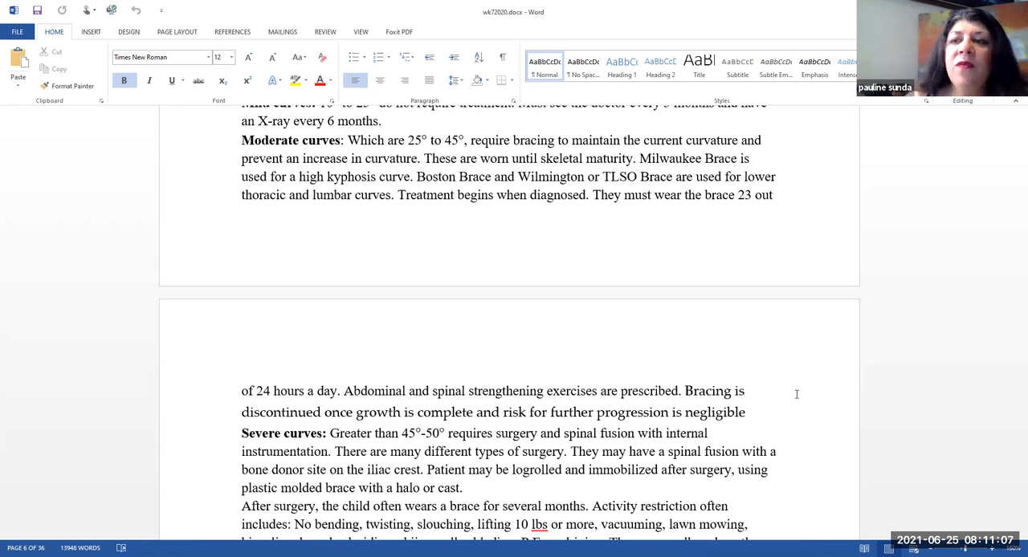
scroll("down", 3)
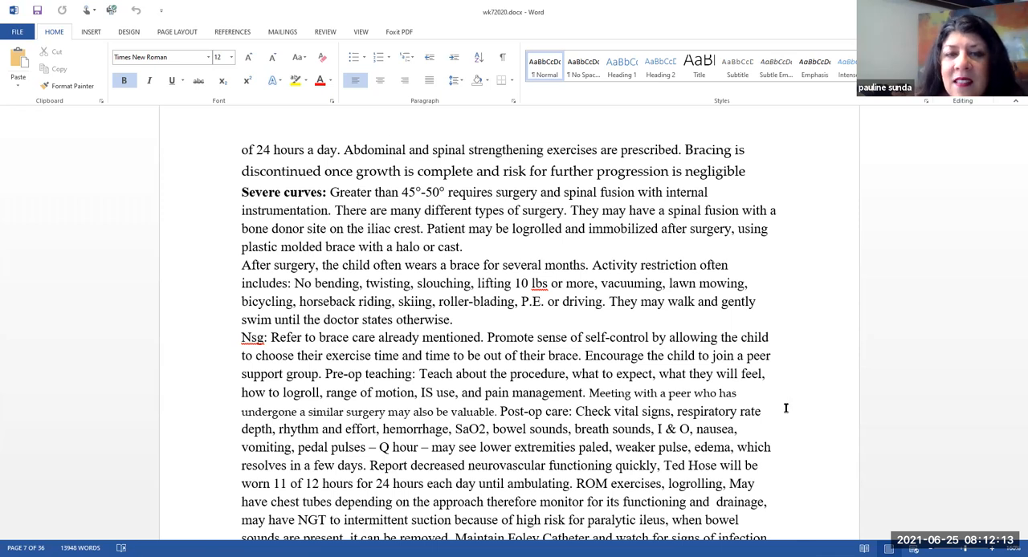
scroll("down", 3)
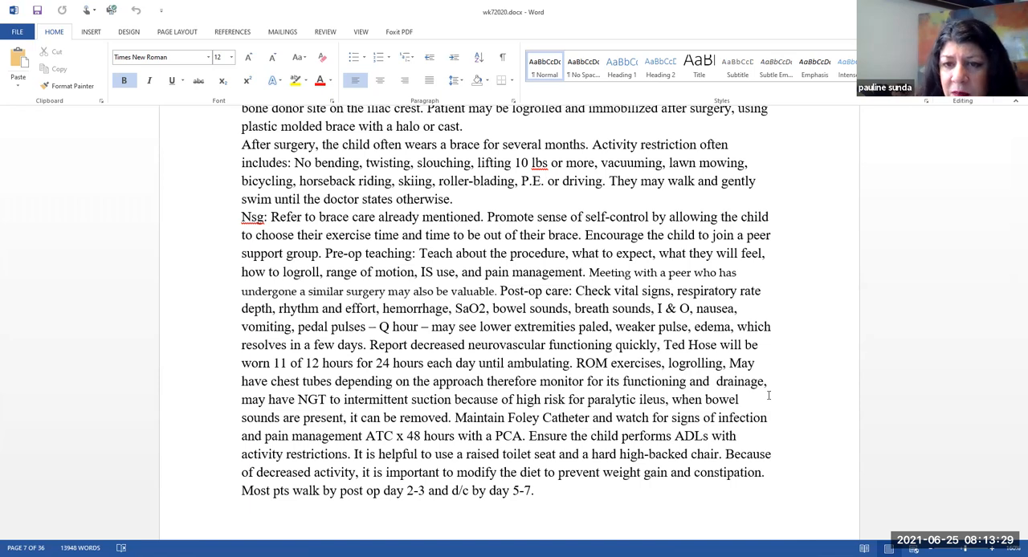
scroll("down", 3)
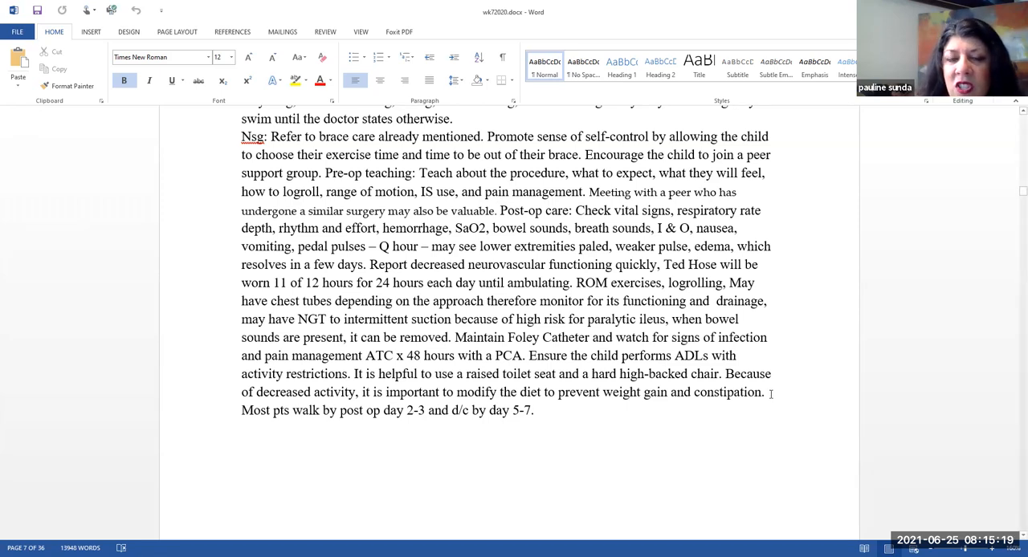
scroll("down", 3)
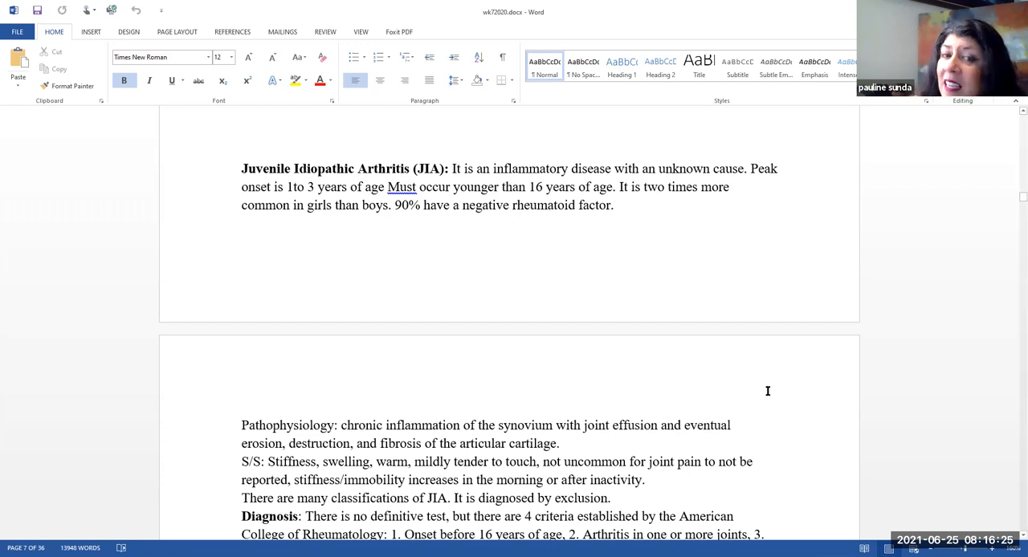
scroll("down", 3)
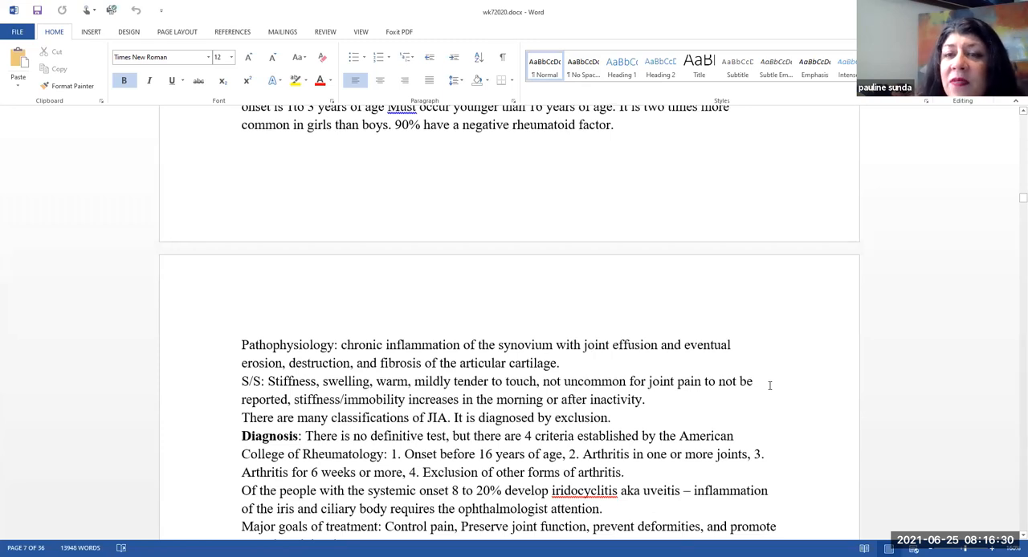
scroll("down", 3)
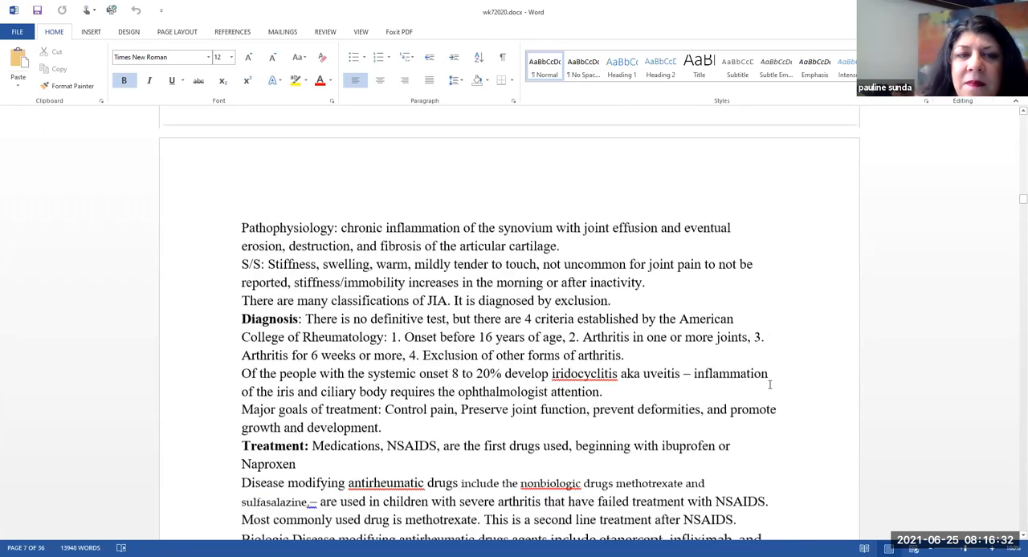
scroll("down", 3)
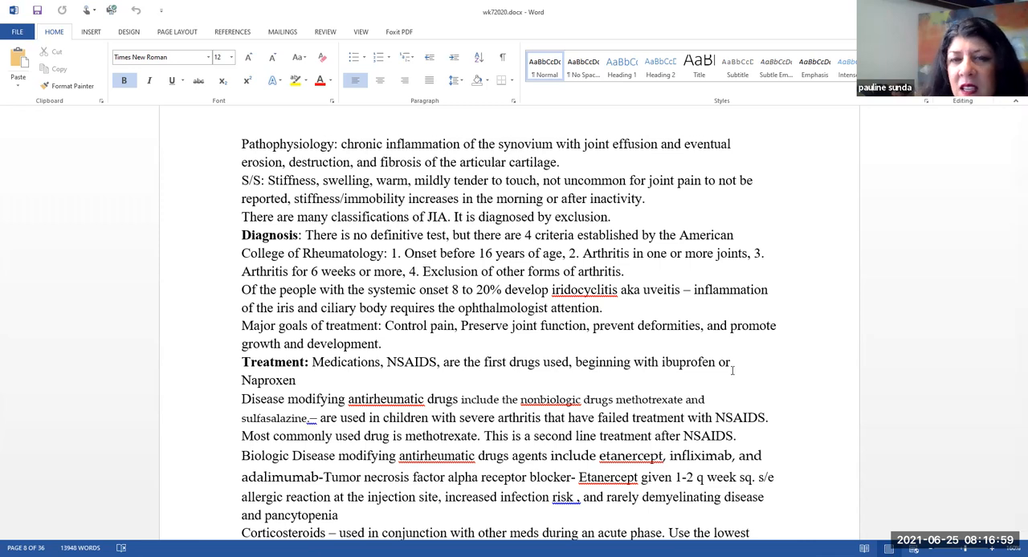
mouse_move(730, 370)
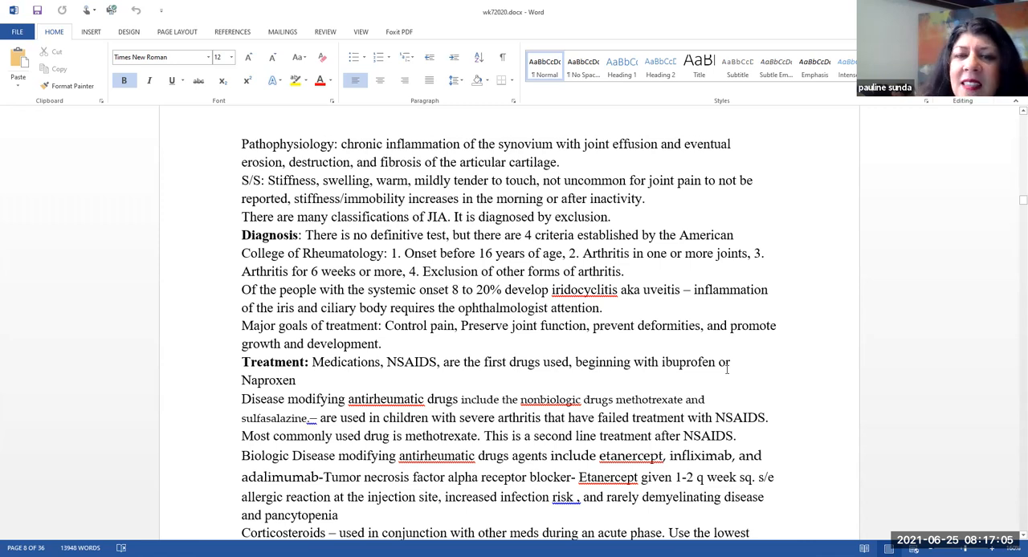
mouse_move(719, 368)
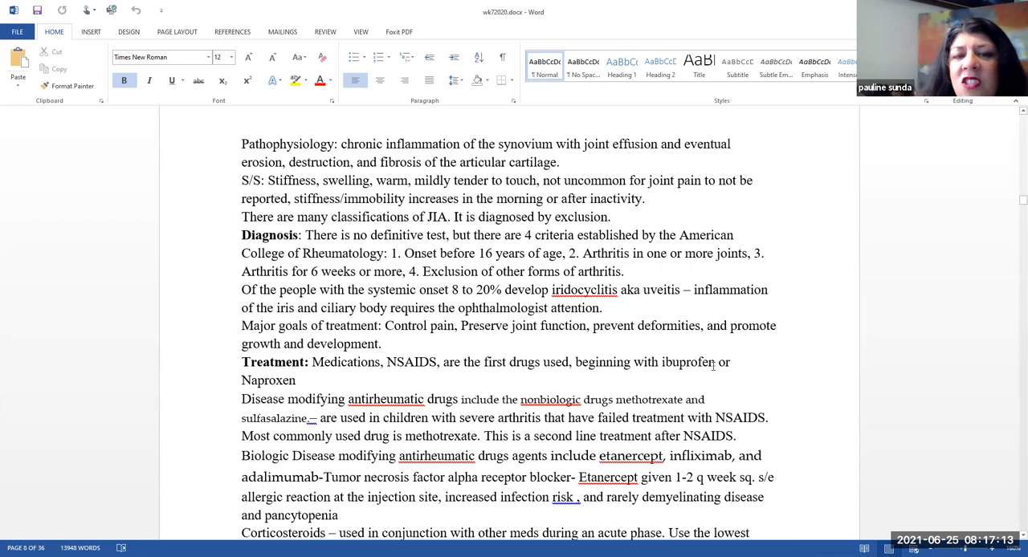
mouse_move(710, 366)
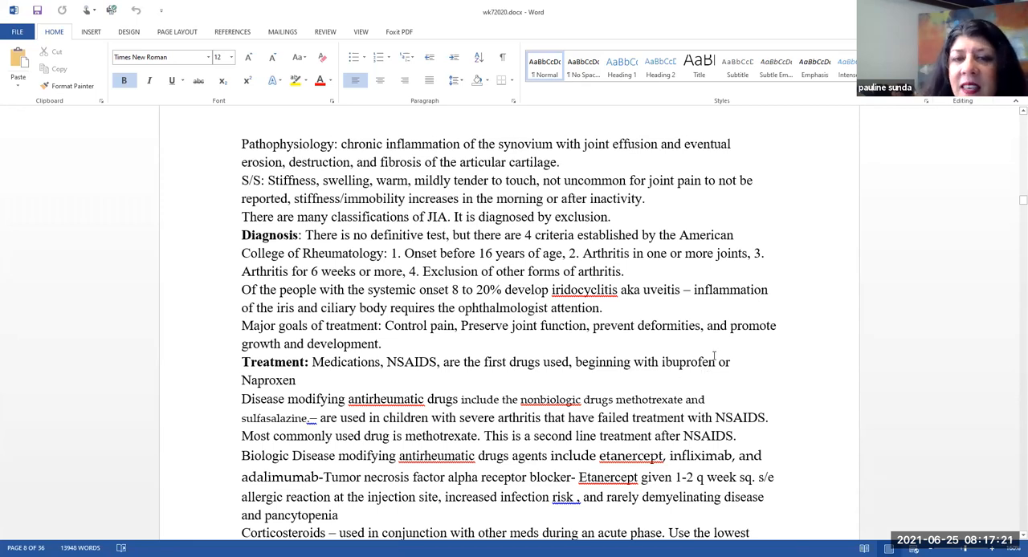
scroll("down", 3)
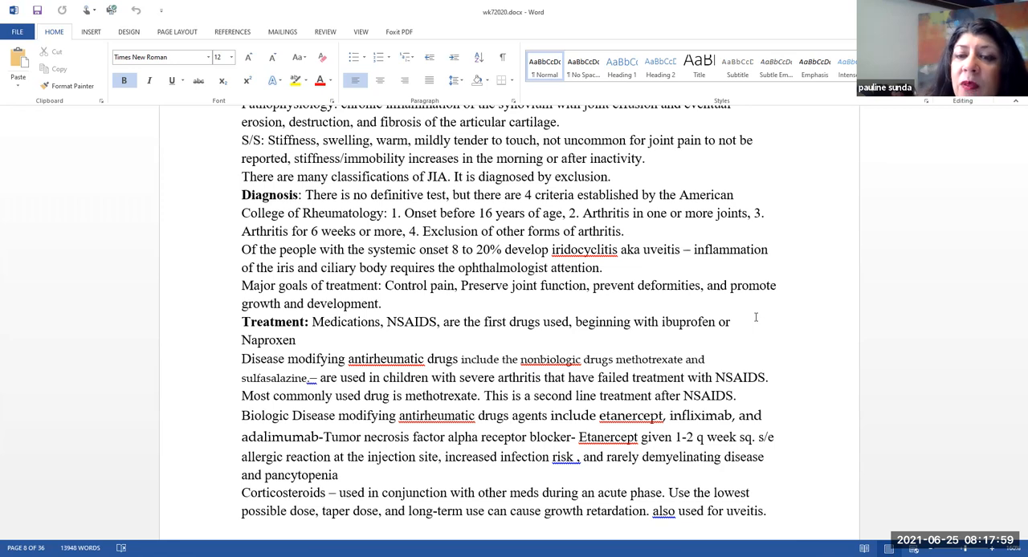
scroll("down", 3)
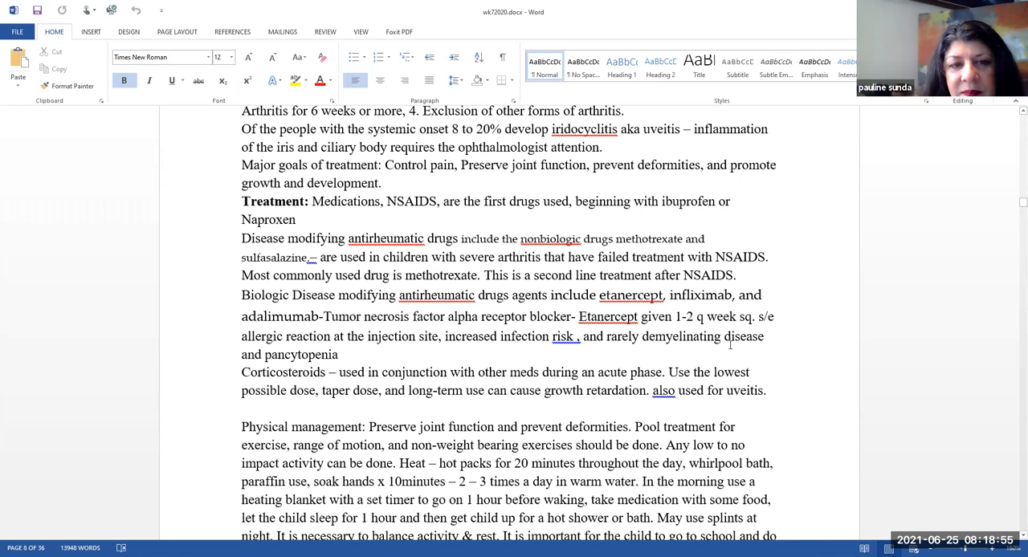
scroll("down", 3)
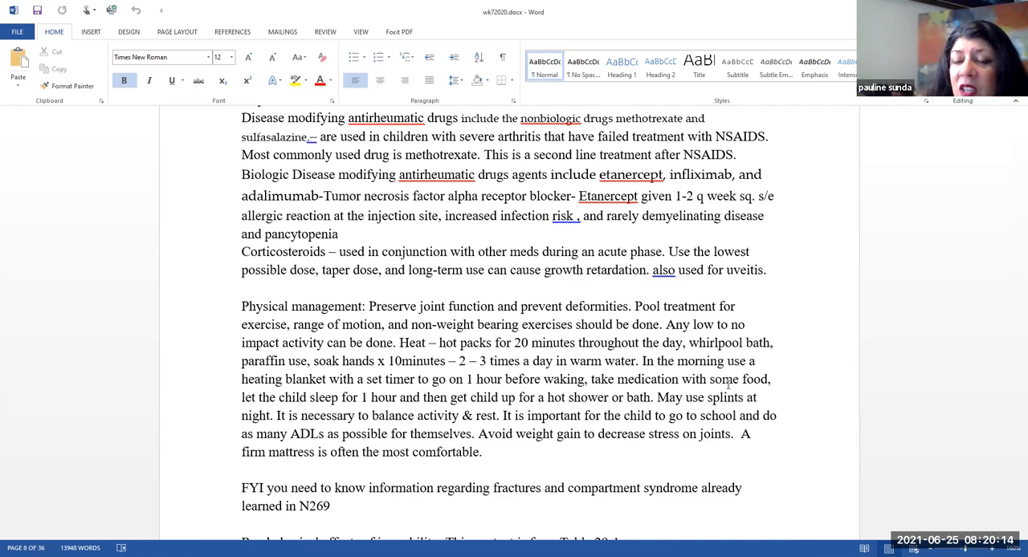
scroll("down", 3)
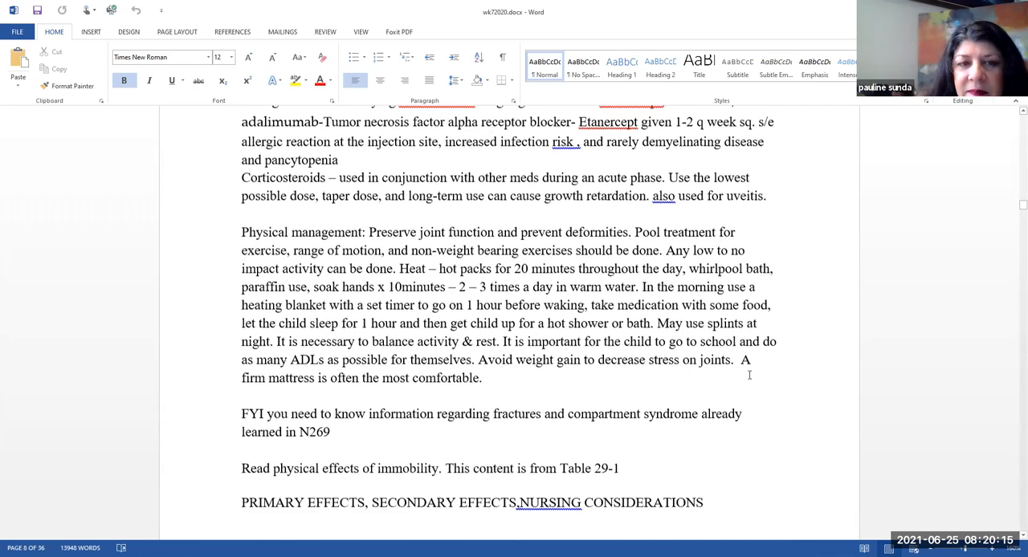
scroll("down", 3)
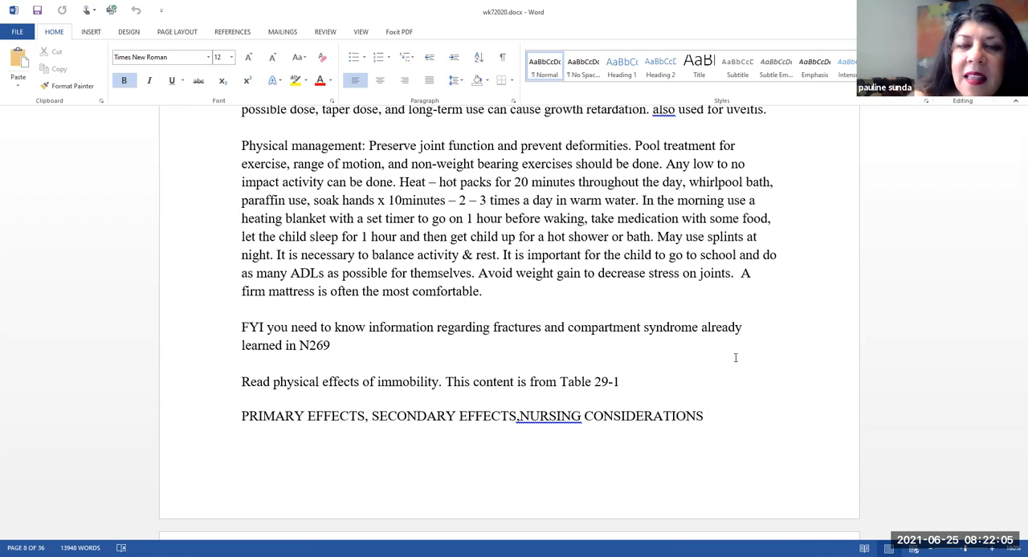
scroll("down", 3)
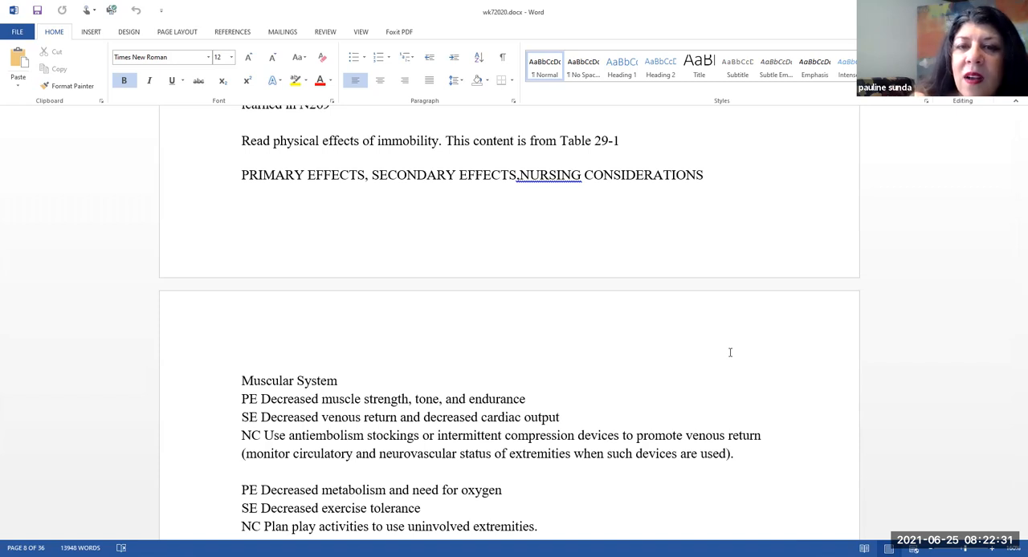
scroll("down", 3)
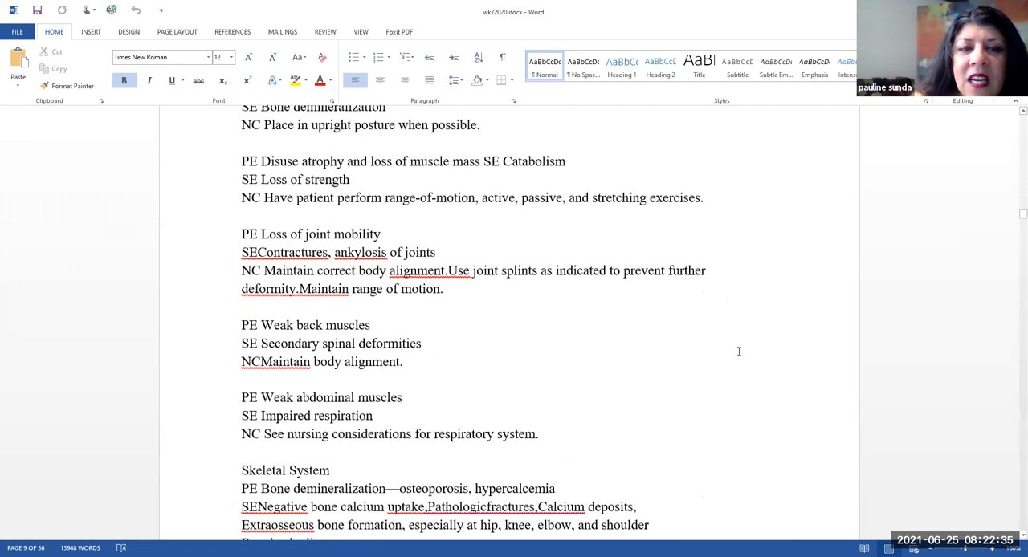
scroll("down", 3)
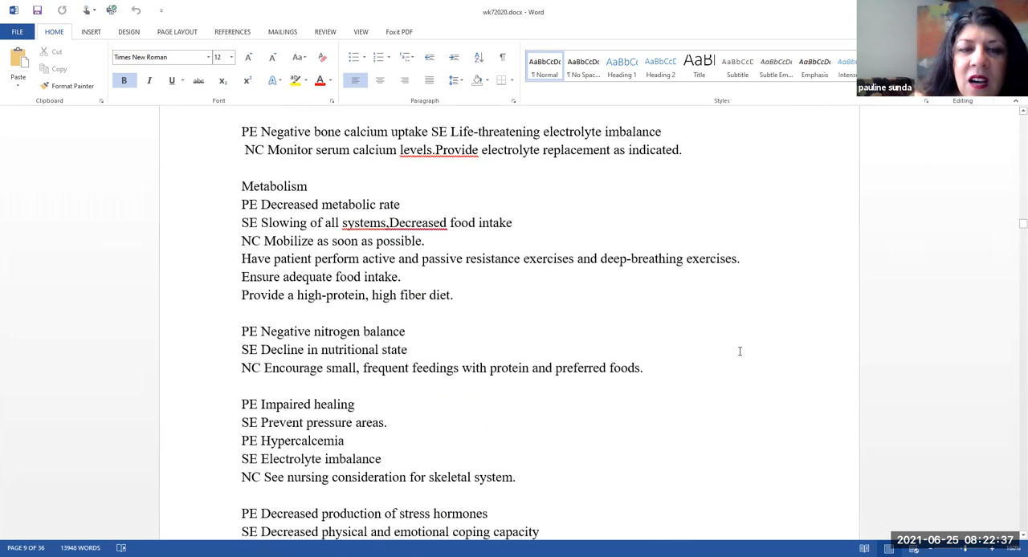
scroll("down", 3)
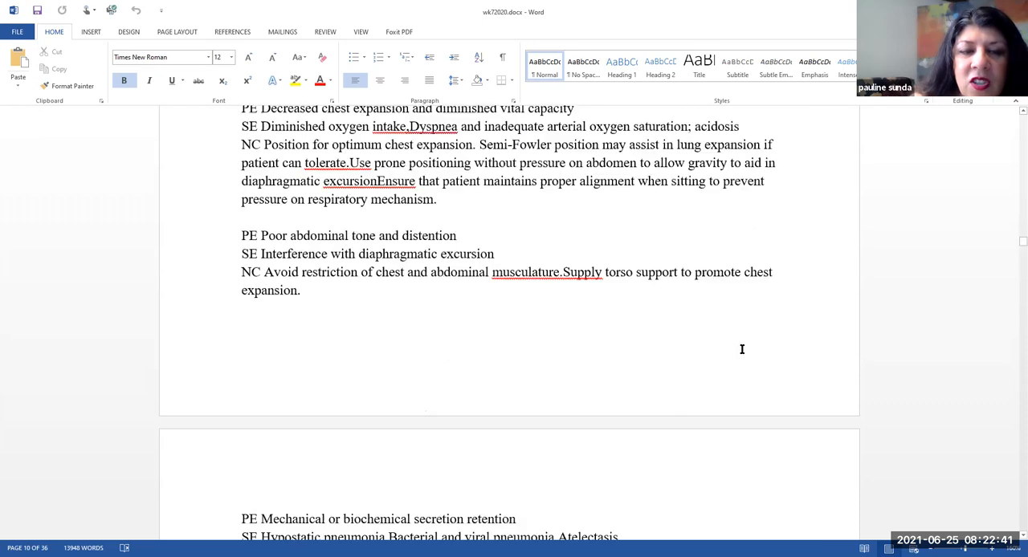
scroll("down", 3)
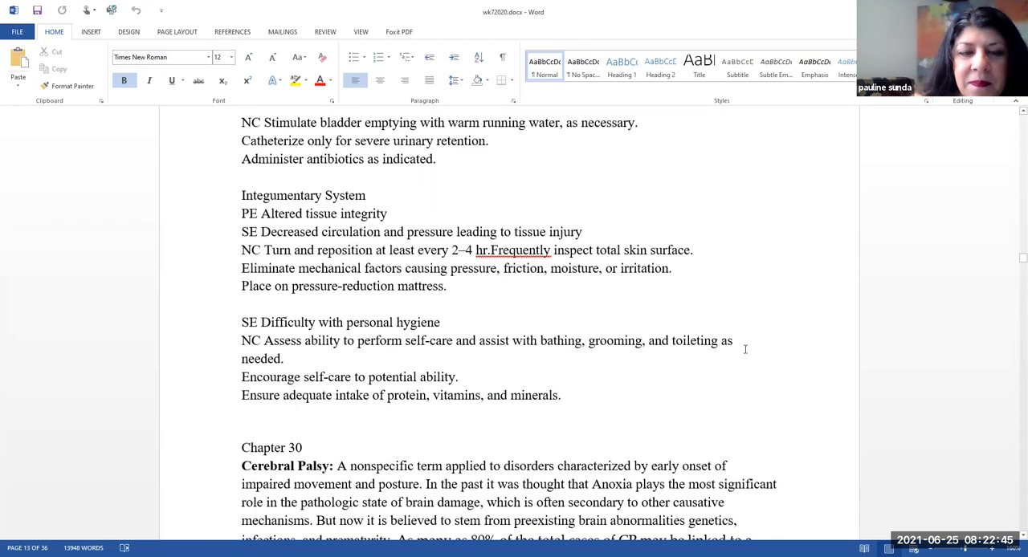
scroll("down", 3)
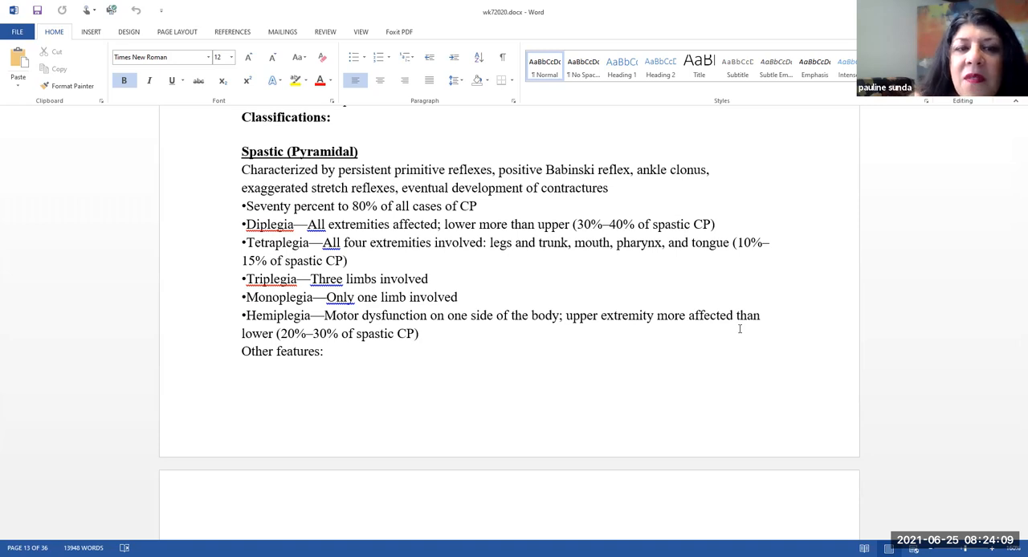
scroll("down", 3)
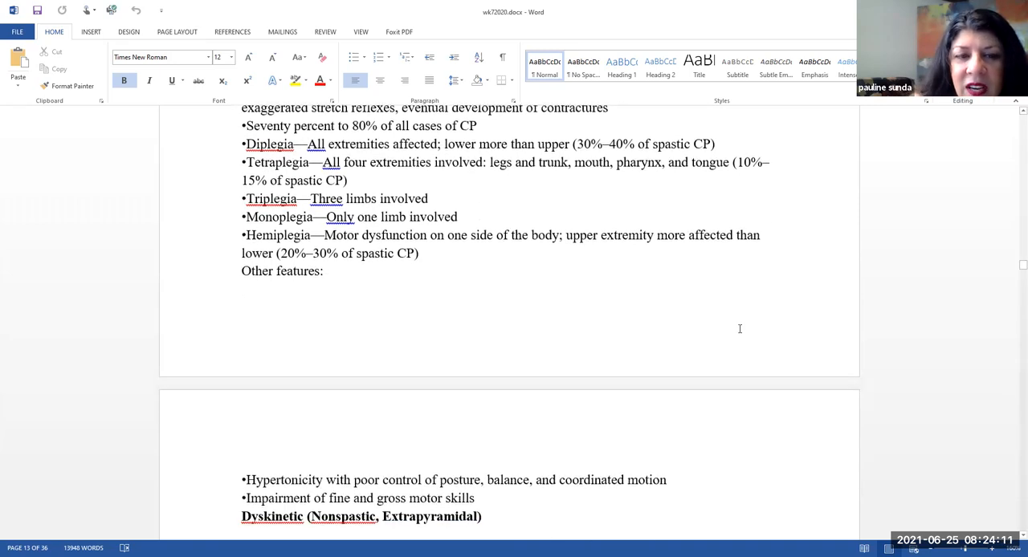
scroll("down", 3)
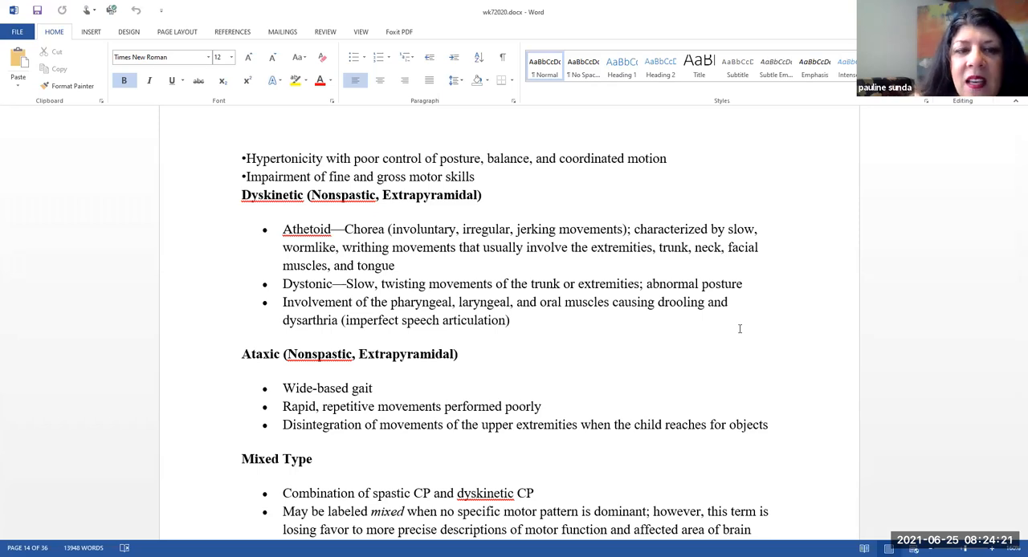
scroll("down", 3)
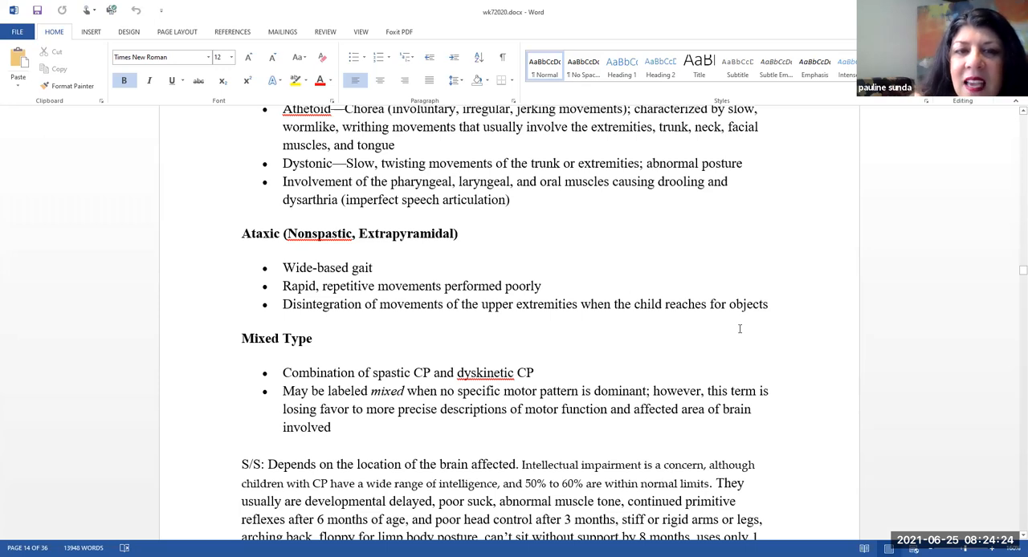
scroll("down", 3)
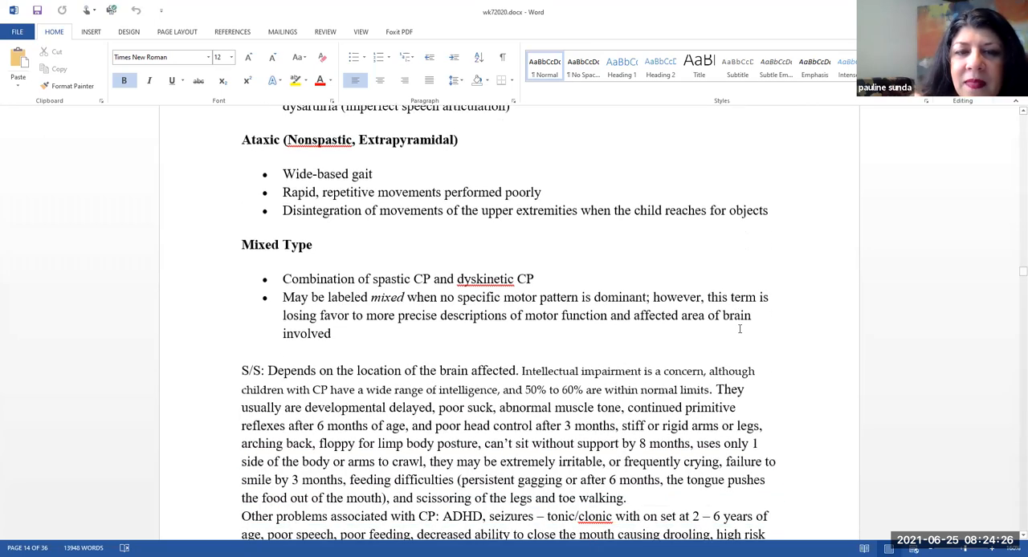
scroll("down", 3)
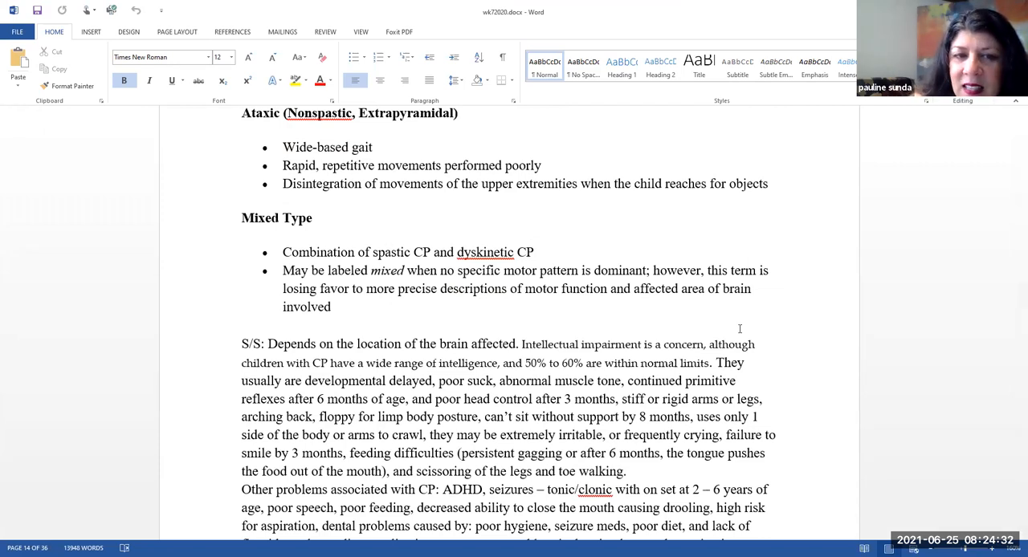
scroll("down", 3)
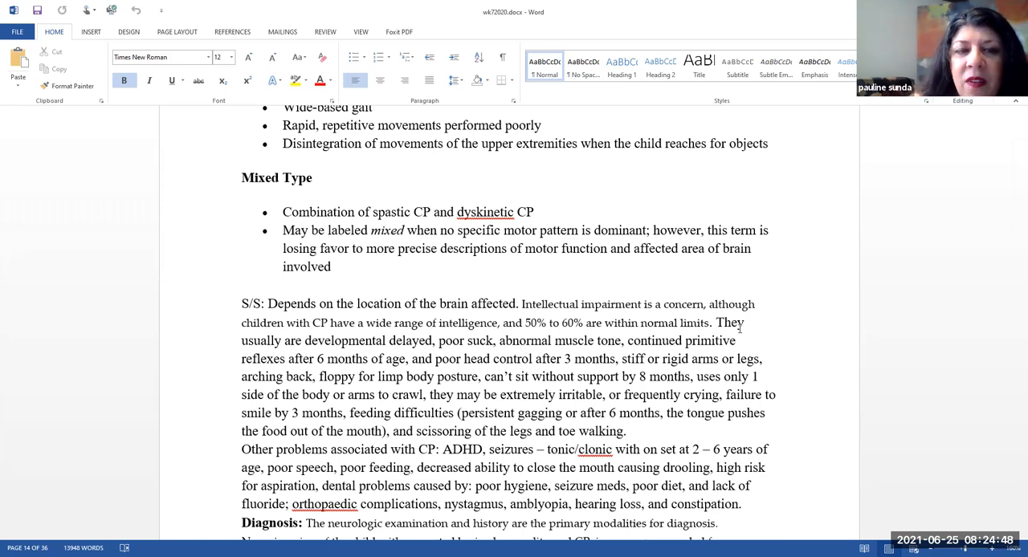
scroll("down", 3)
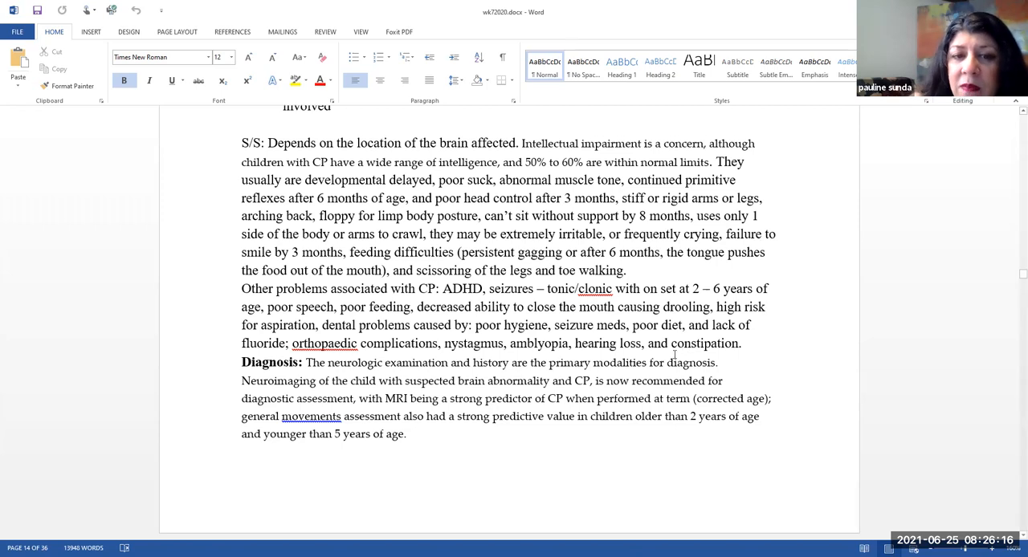
scroll("down", 3)
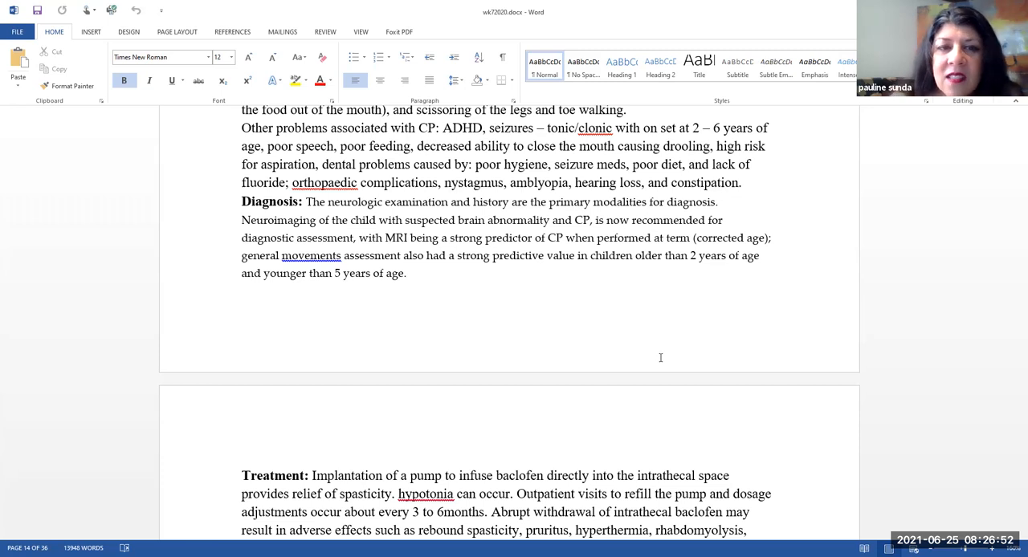
scroll("down", 3)
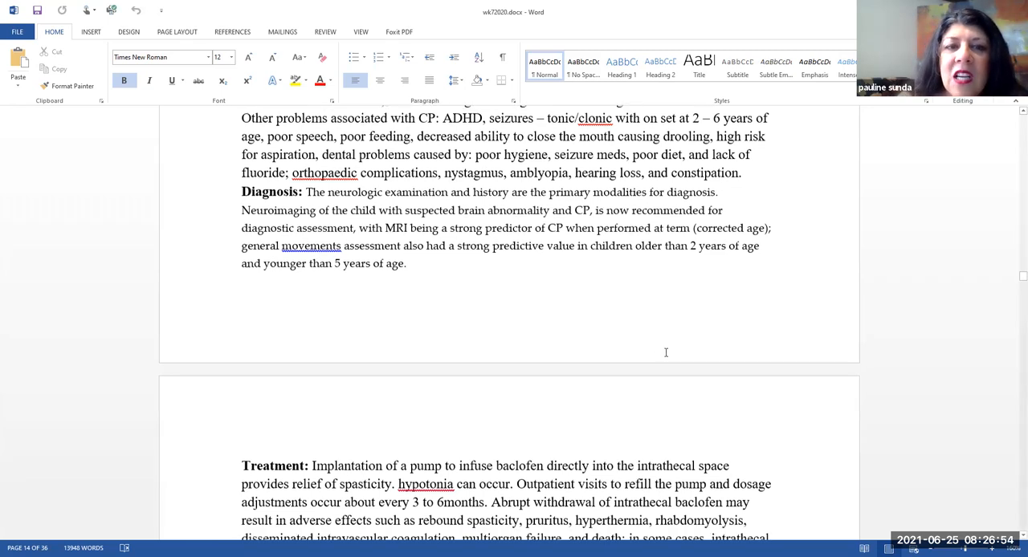
scroll("down", 3)
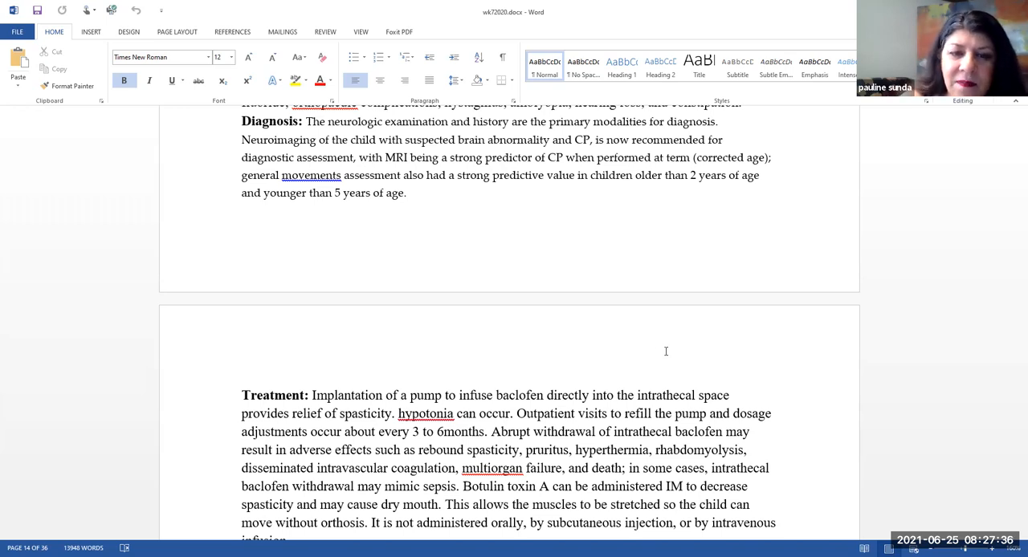
scroll("down", 3)
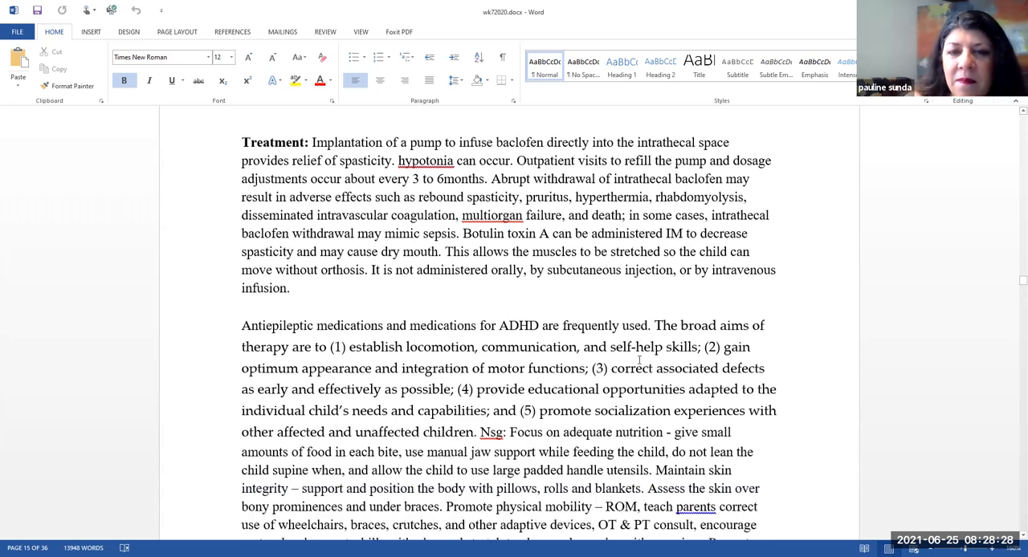
scroll("down", 3)
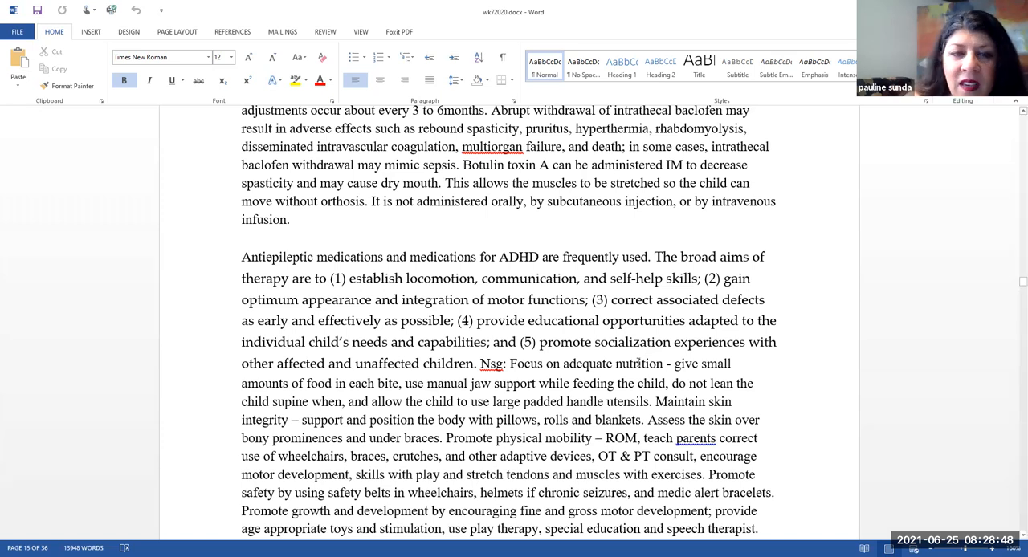
scroll("down", 3)
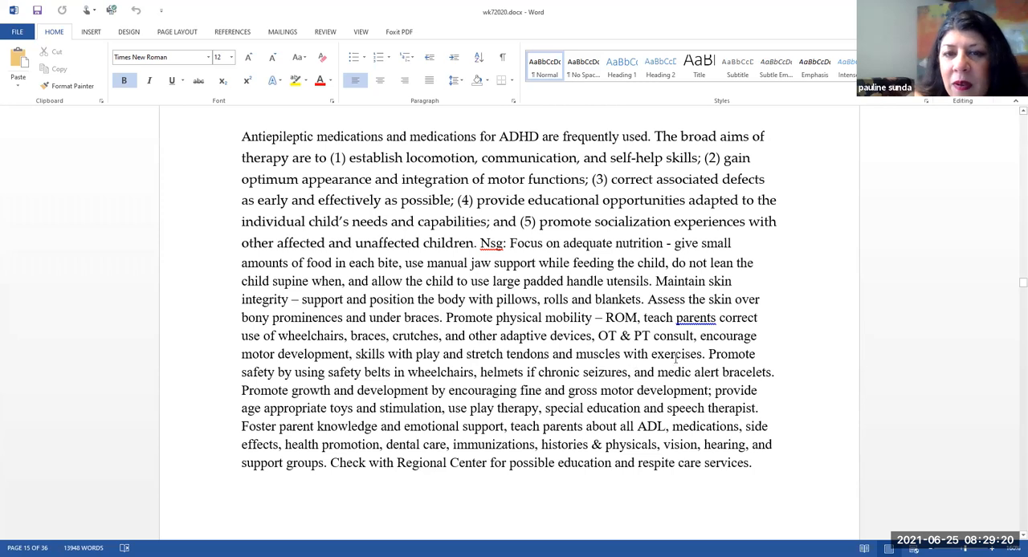
scroll("down", 3)
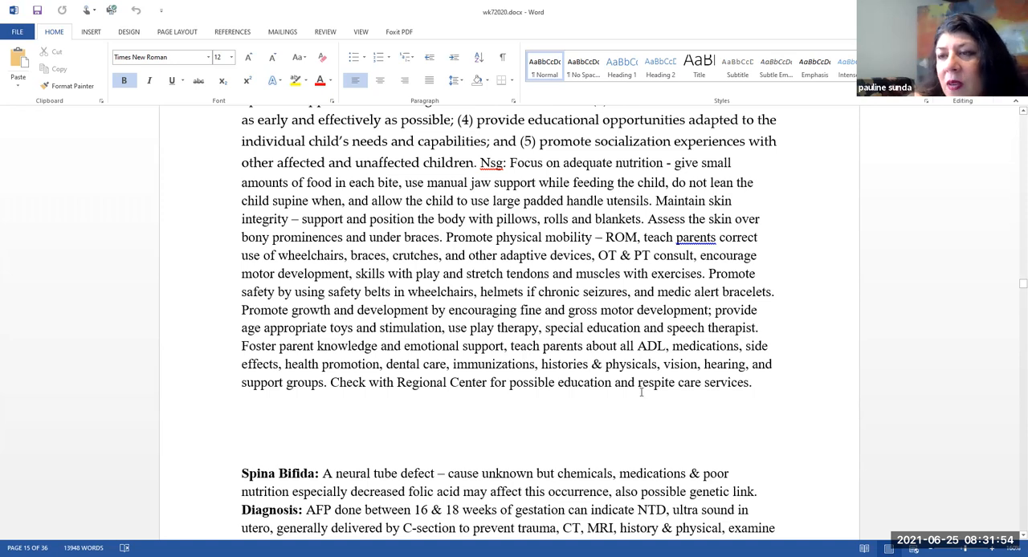
scroll("down", 3)
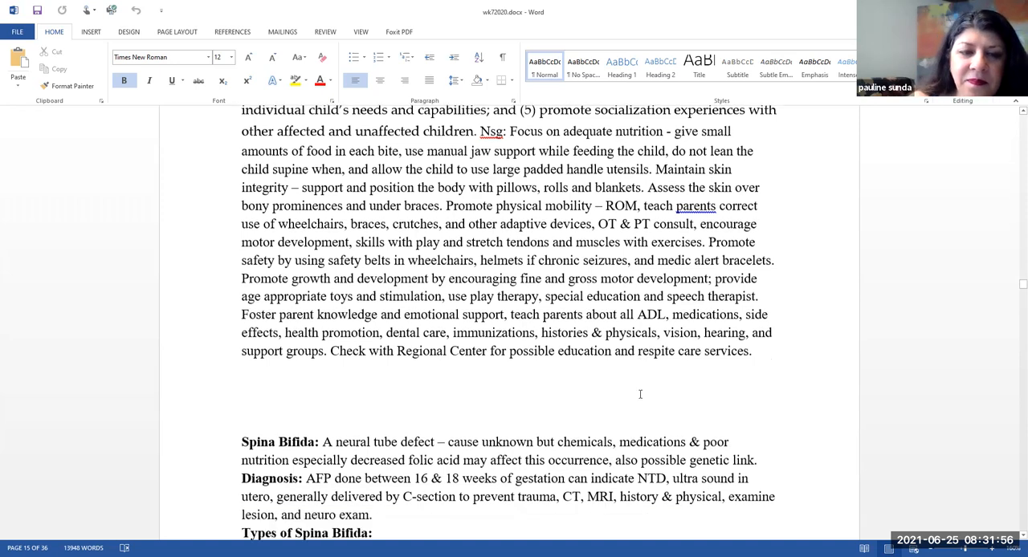
scroll("down", 3)
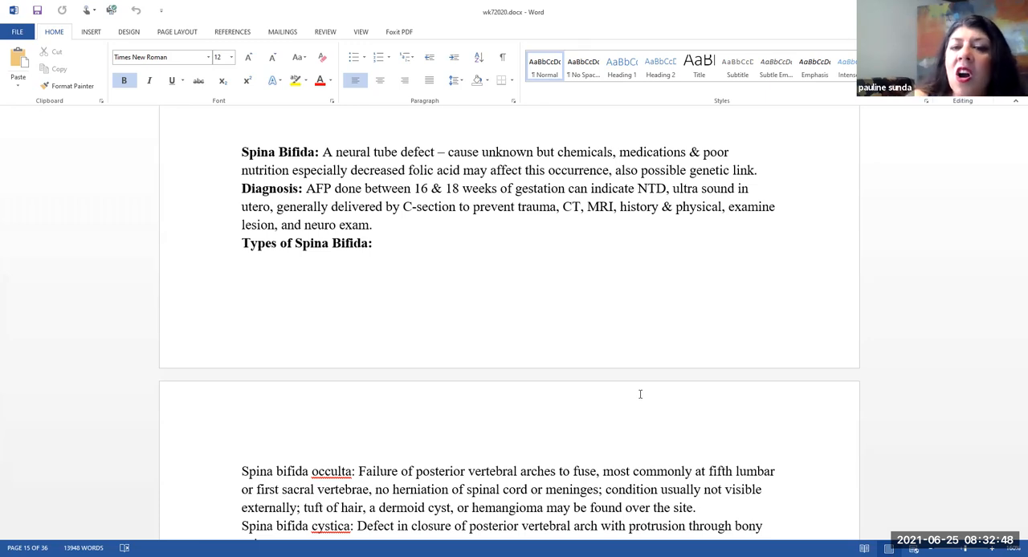
scroll("down", 3)
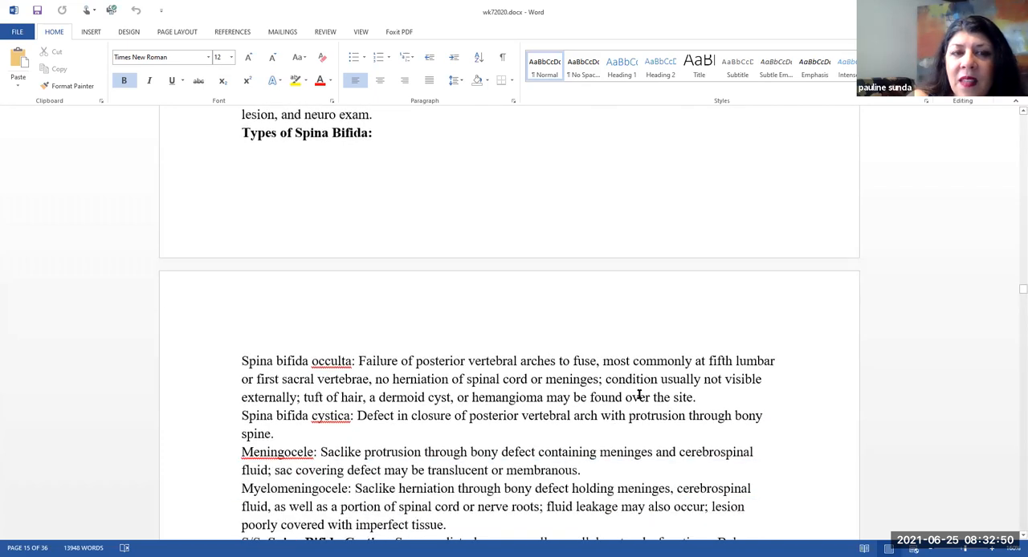
scroll("down", 3)
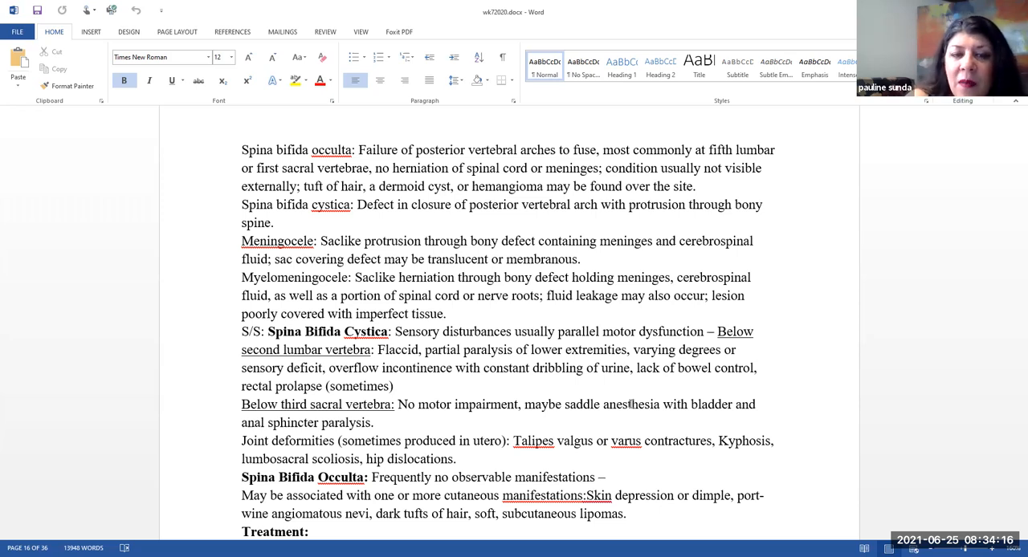
scroll("down", 3)
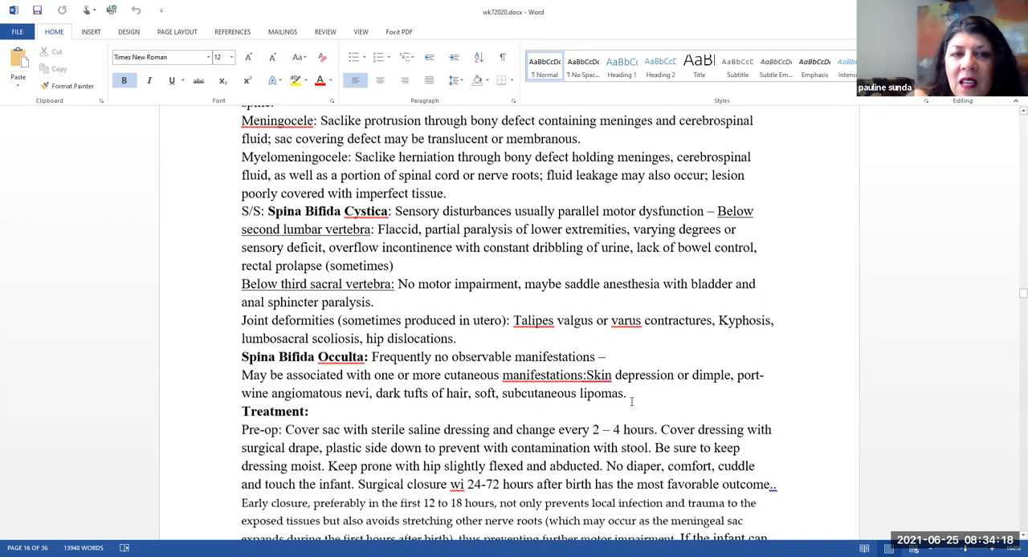
scroll("down", 3)
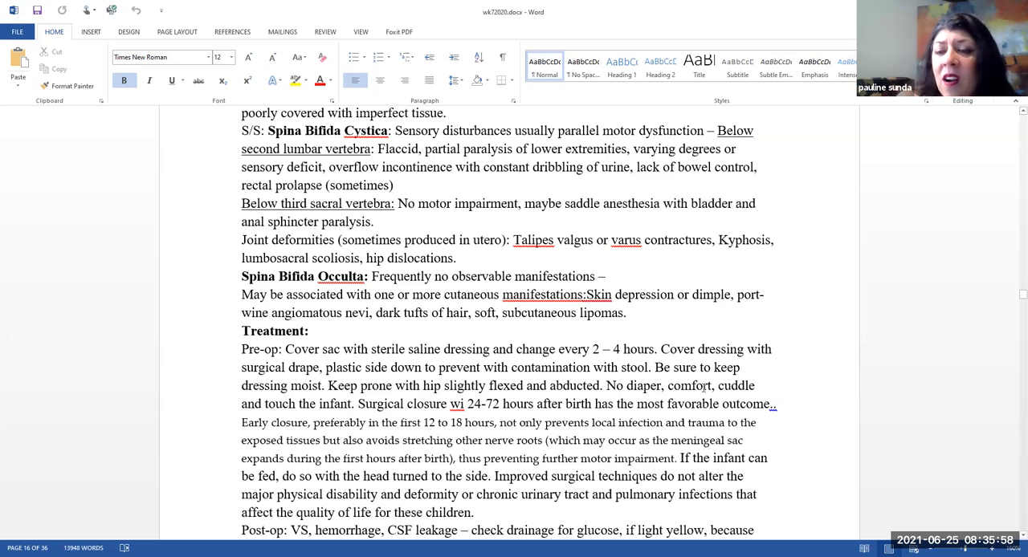
mouse_move(764, 334)
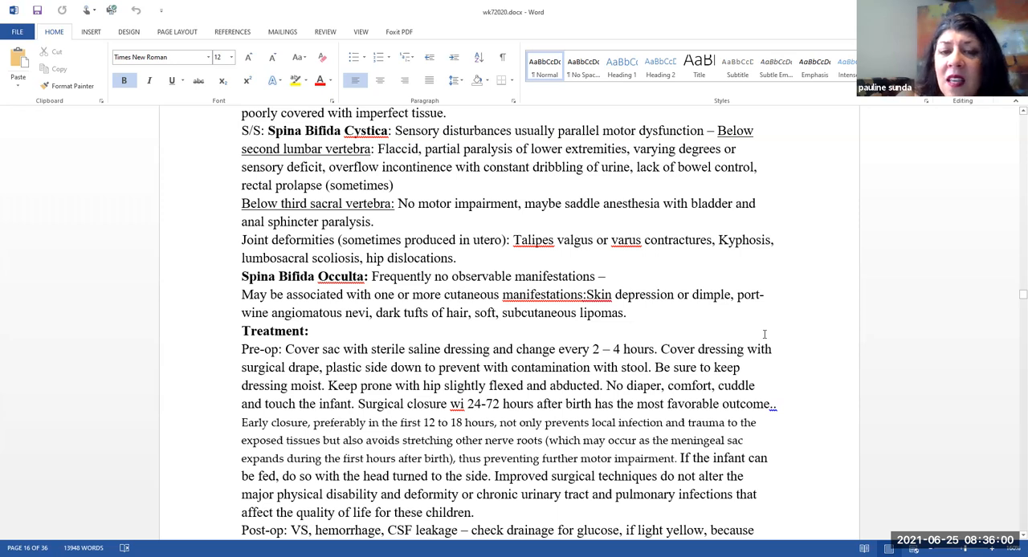
mouse_move(749, 347)
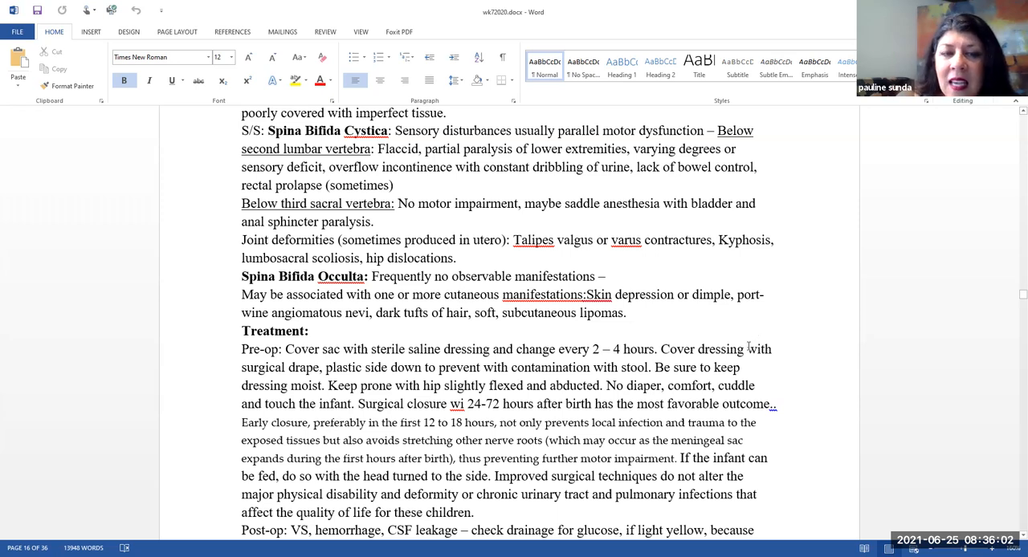
scroll("down", 3)
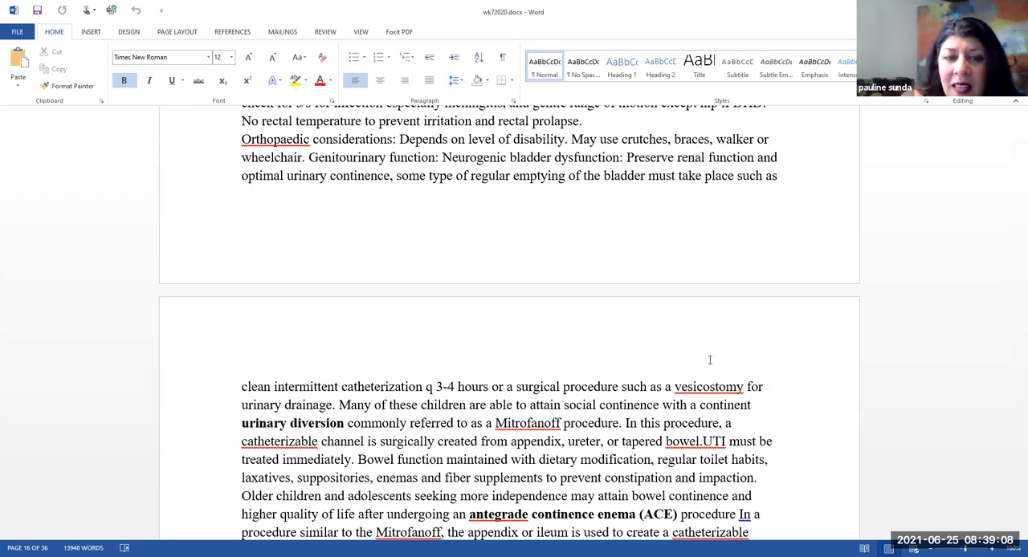
scroll("down", 3)
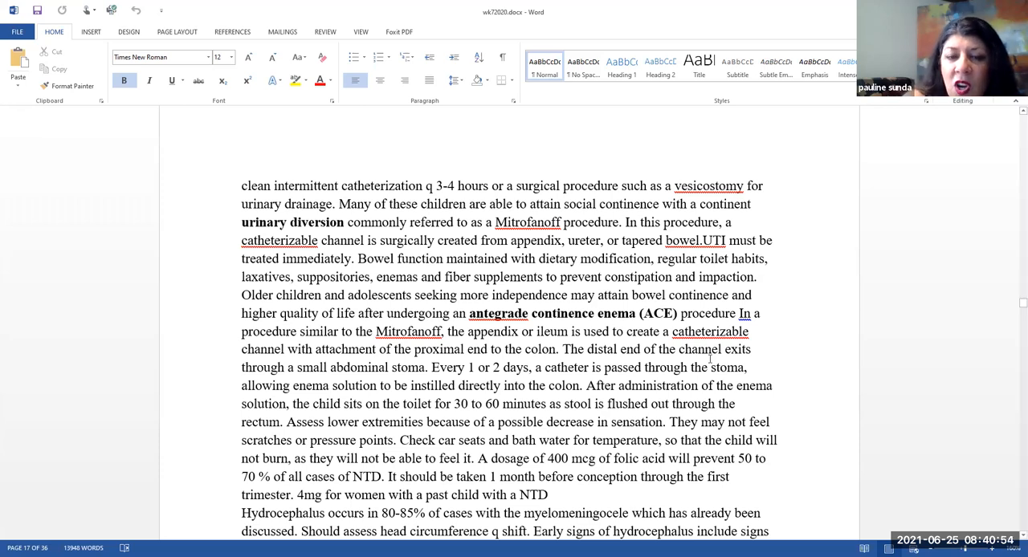
scroll("down", 3)
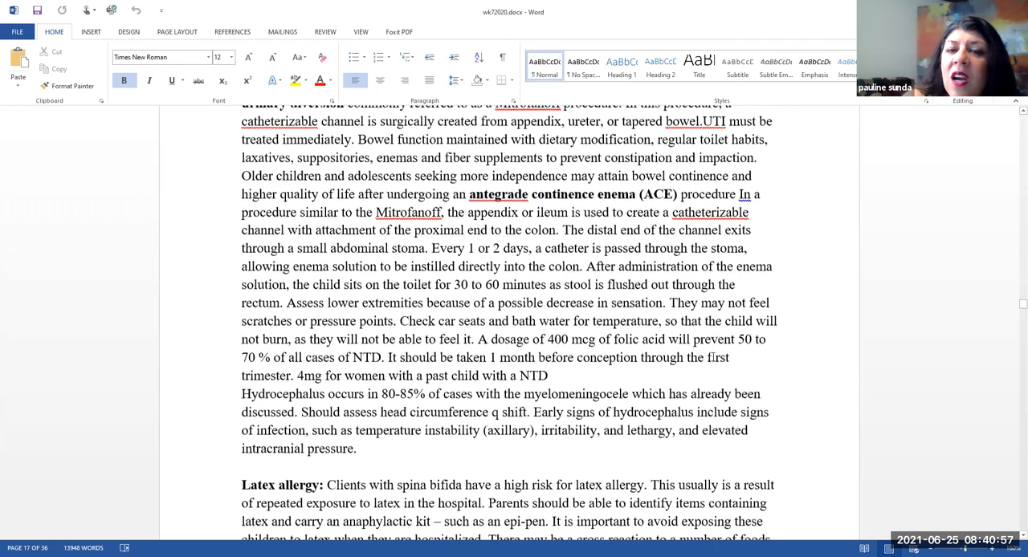
scroll("down", 3)
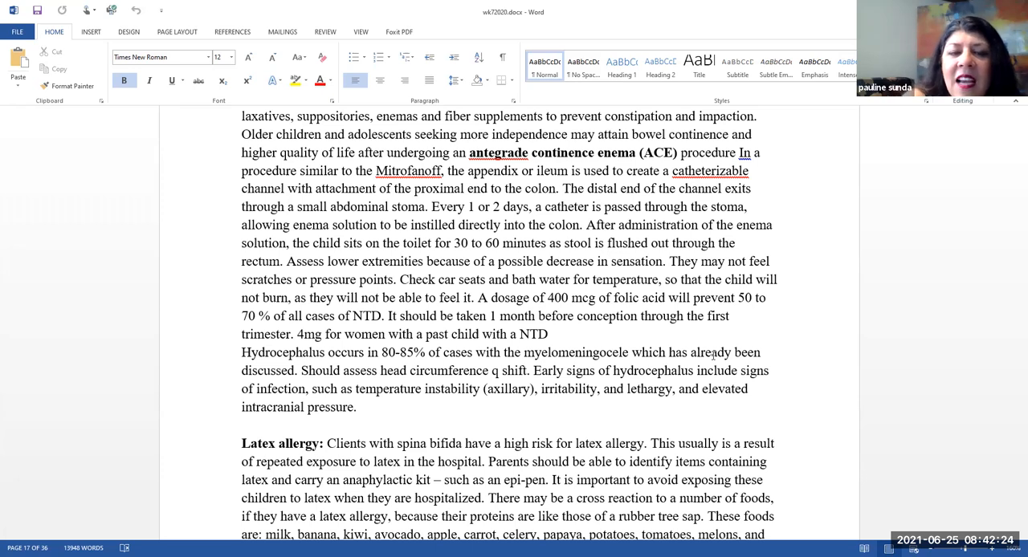
scroll("down", 3)
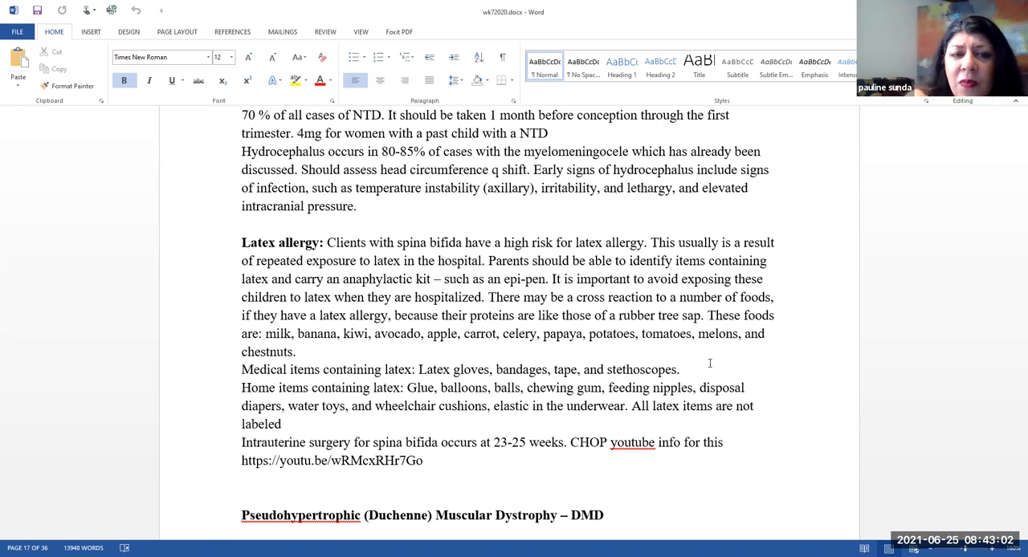
scroll("down", 3)
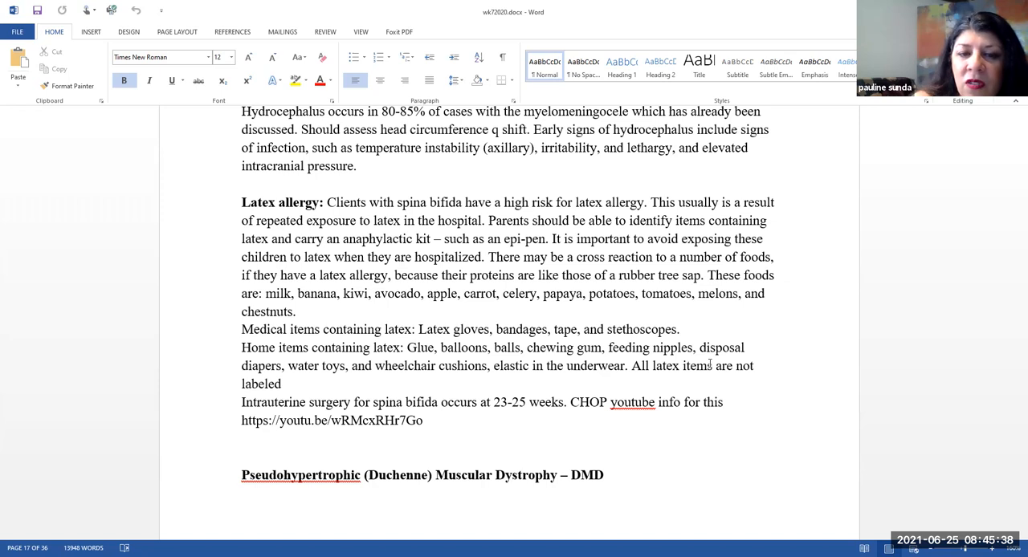
mouse_move(707, 365)
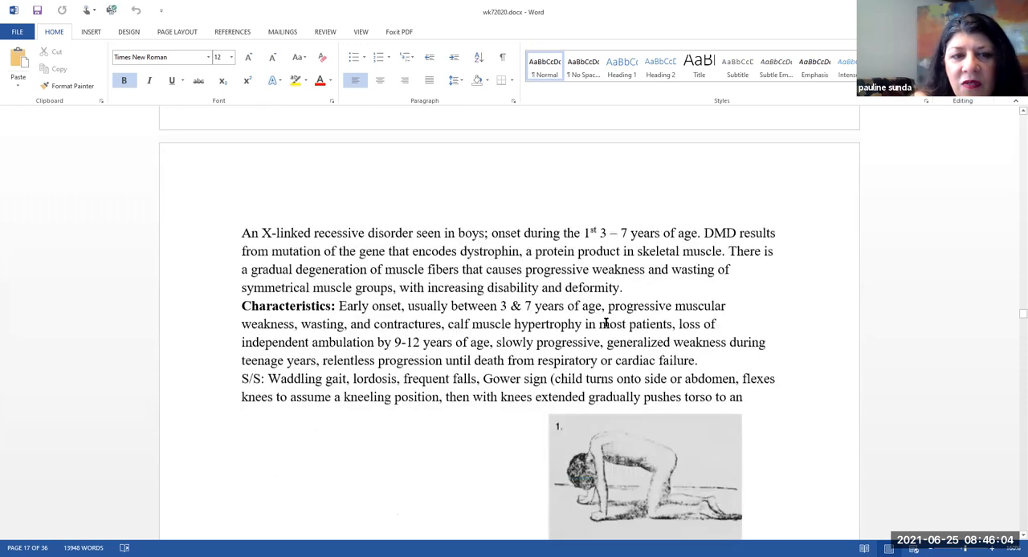
scroll("down", 3)
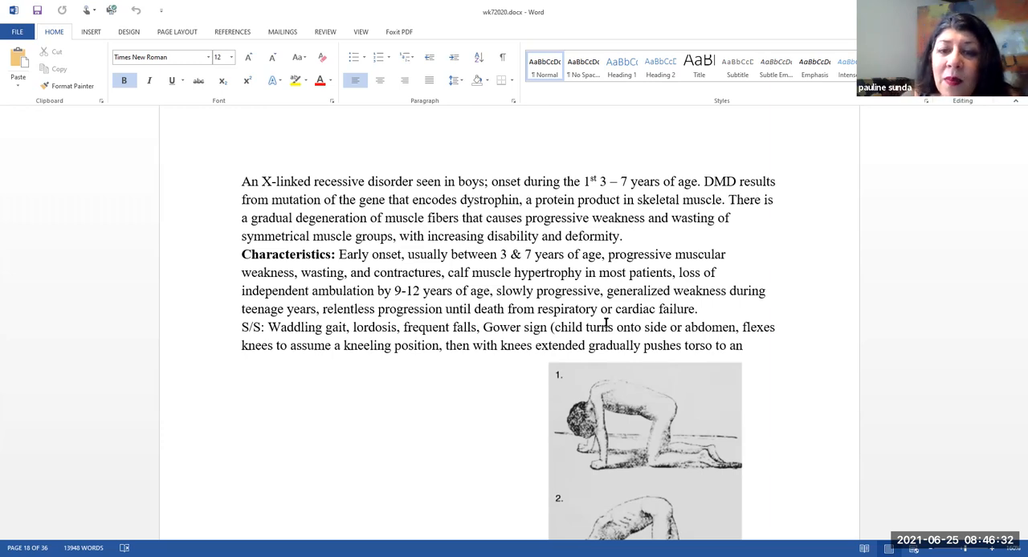
scroll("down", 3)
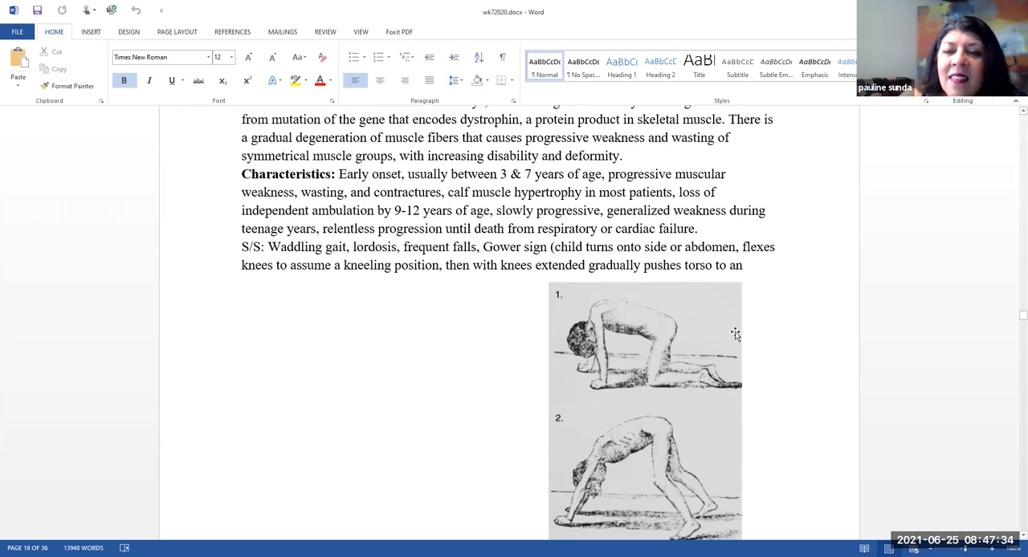
scroll("down", 3)
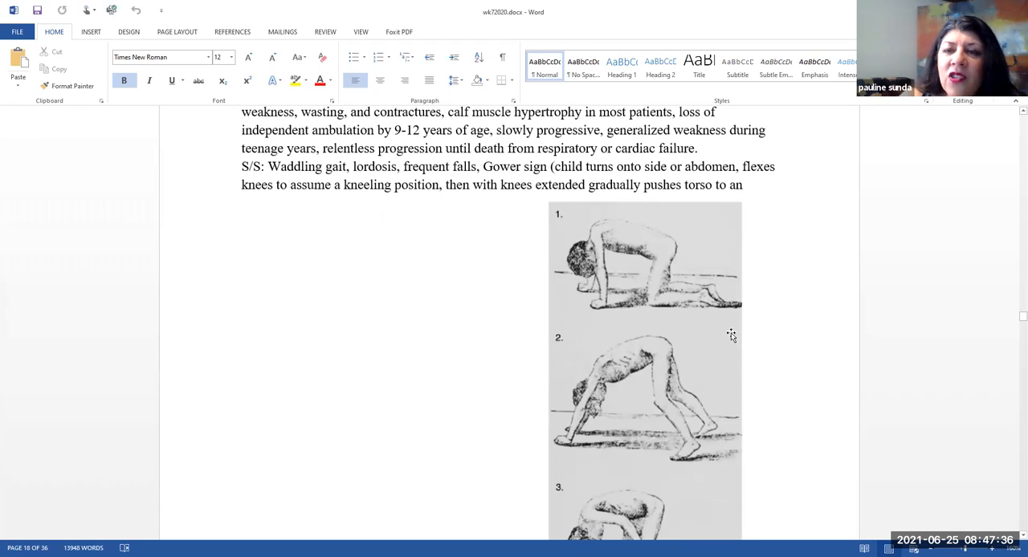
scroll("down", 3)
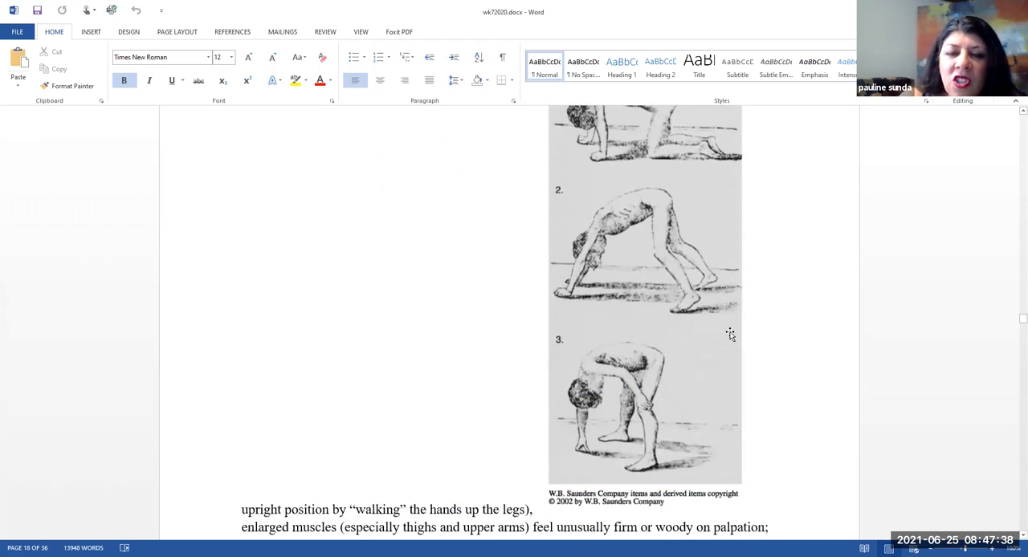
scroll("down", 3)
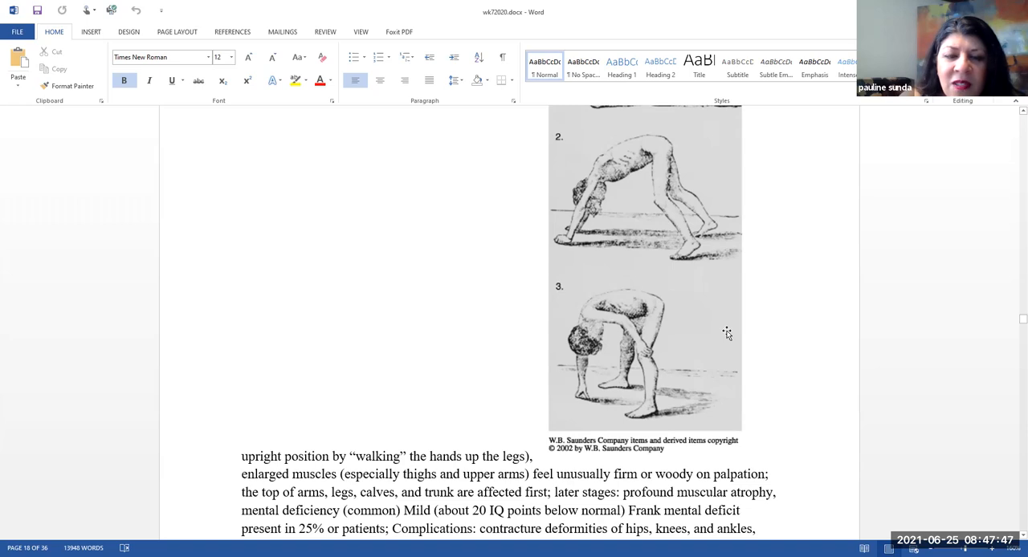
scroll("down", 3)
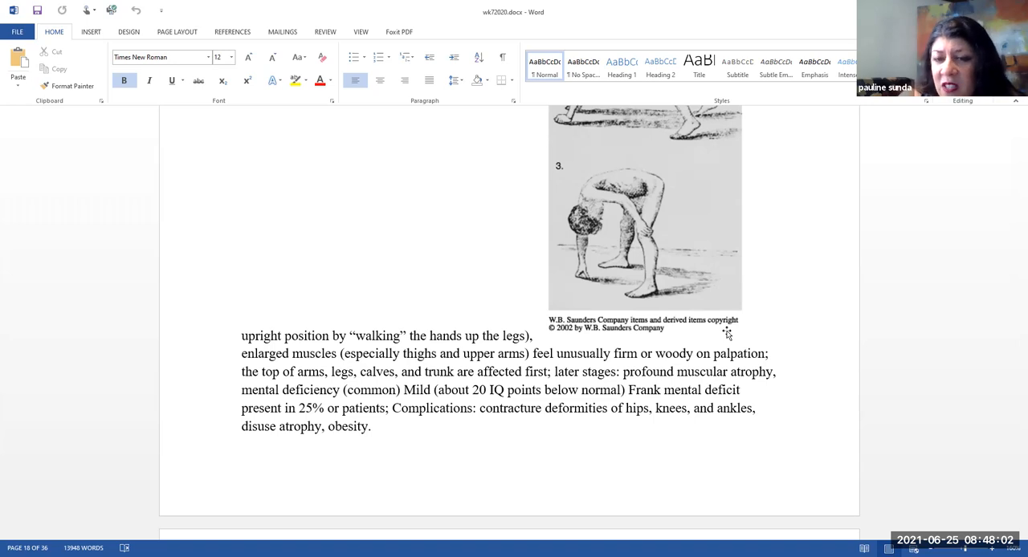
mouse_move(816, 396)
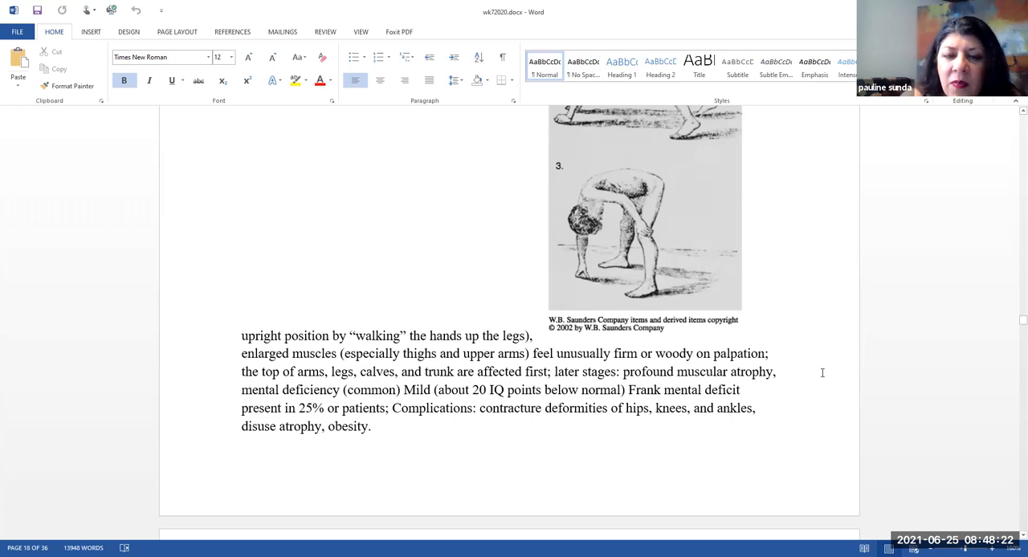
scroll("down", 3)
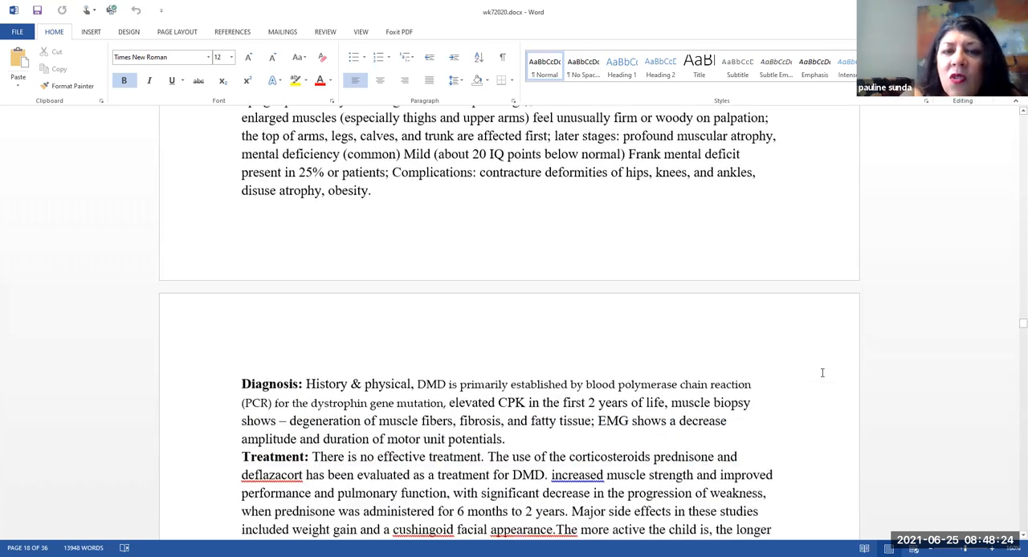
scroll("down", 3)
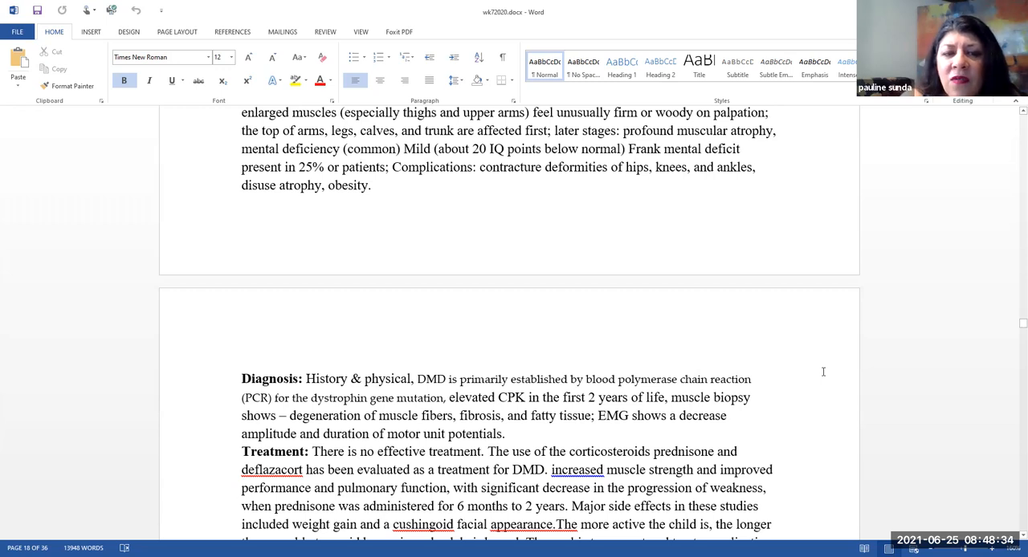
scroll("down", 3)
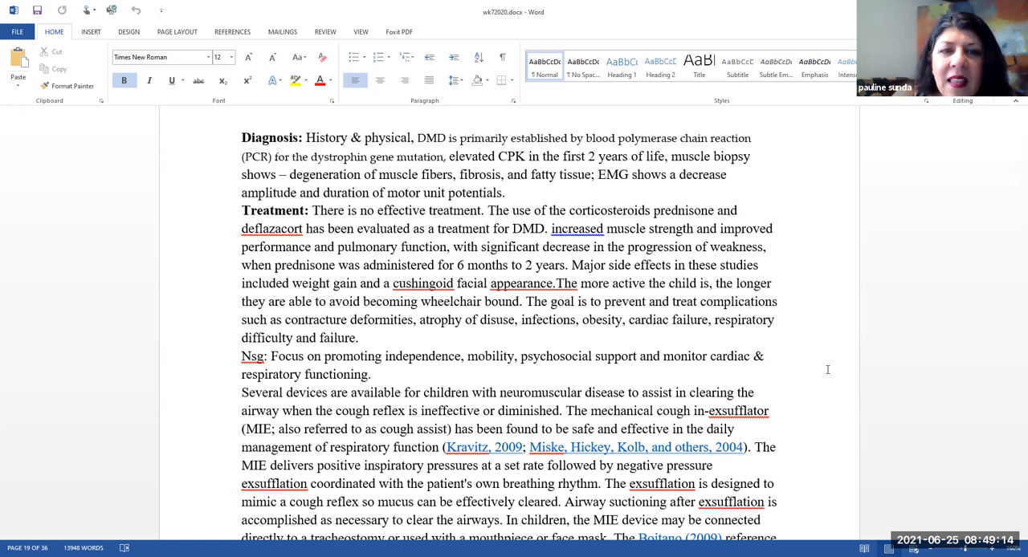
scroll("down", 3)
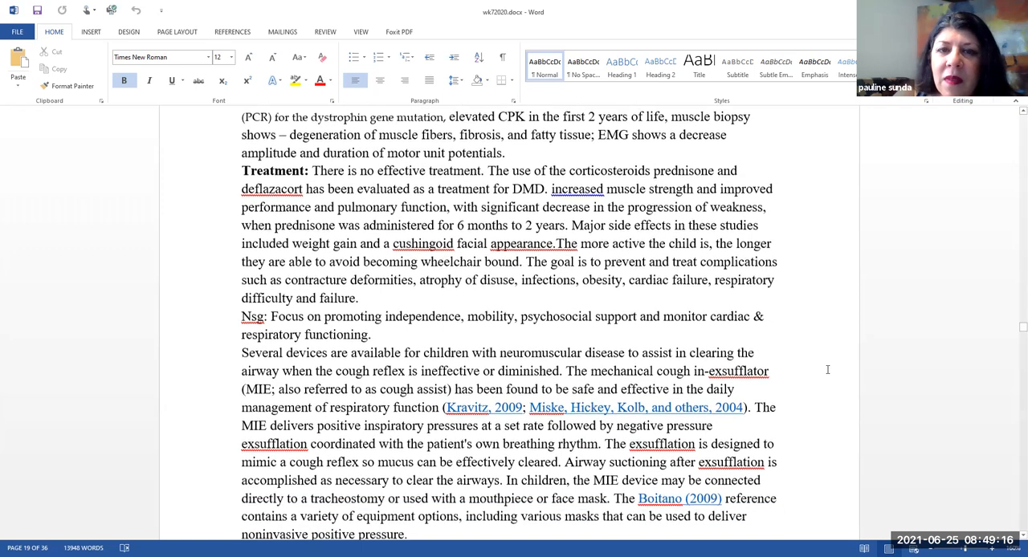
scroll("down", 3)
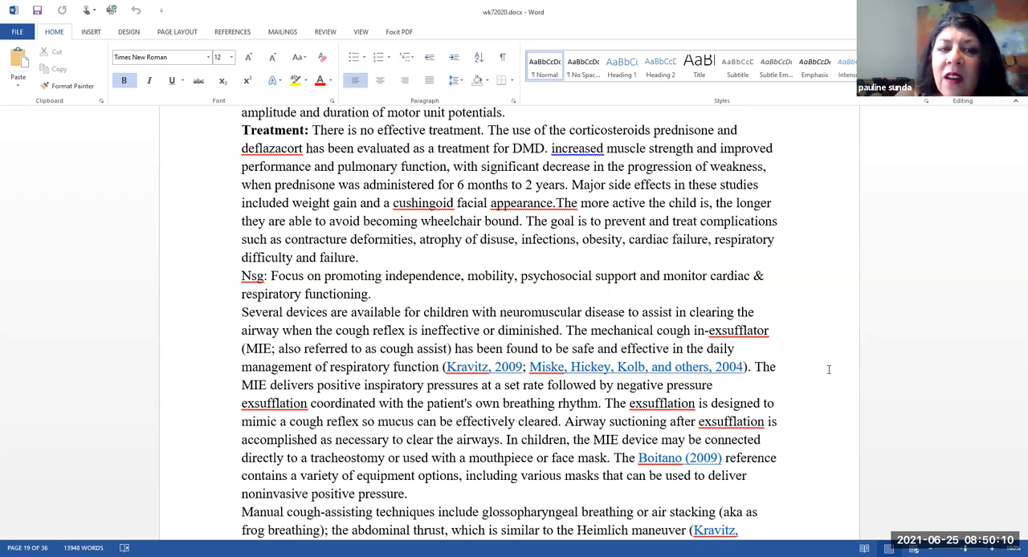
scroll("down", 3)
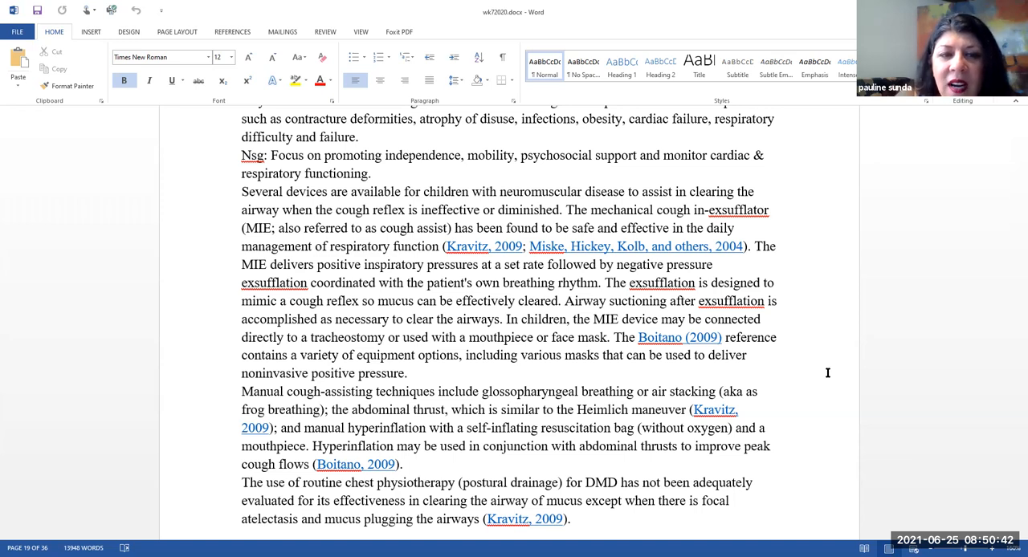
scroll("down", 3)
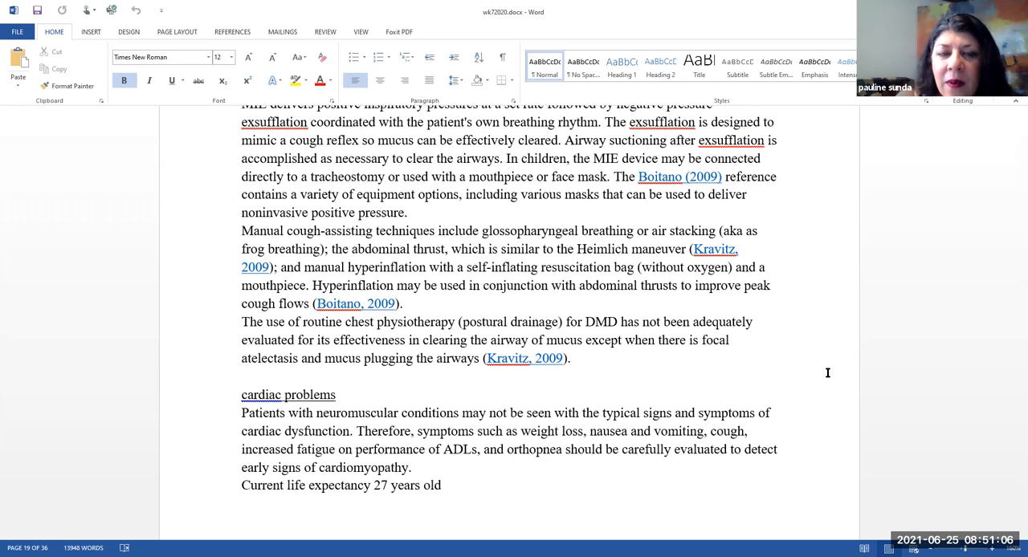
scroll("down", 3)
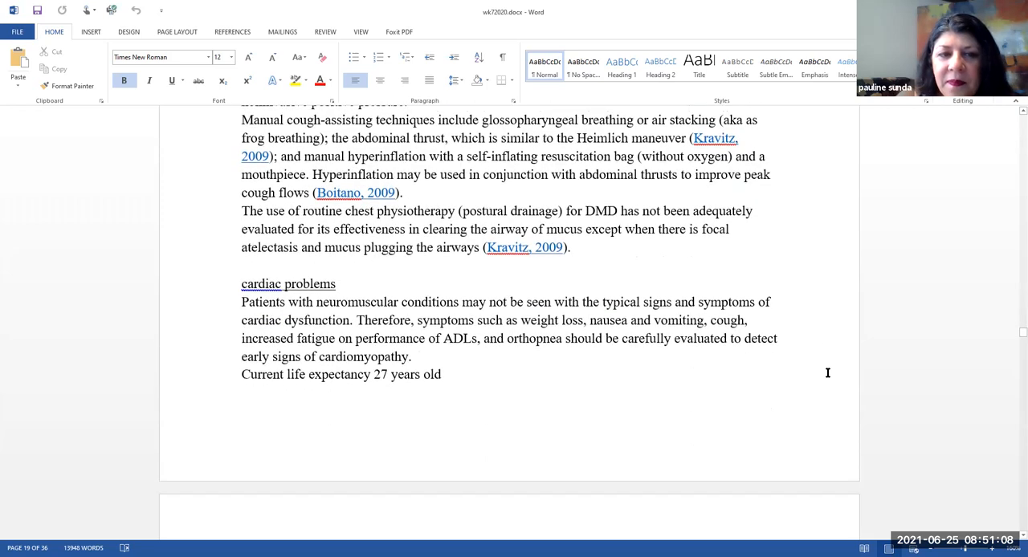
scroll("down", 3)
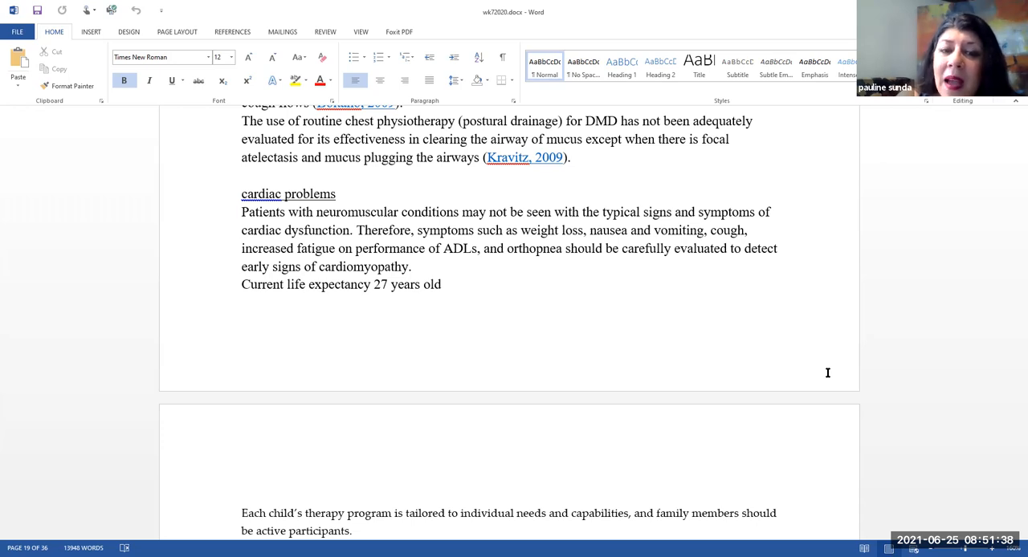
scroll("down", 3)
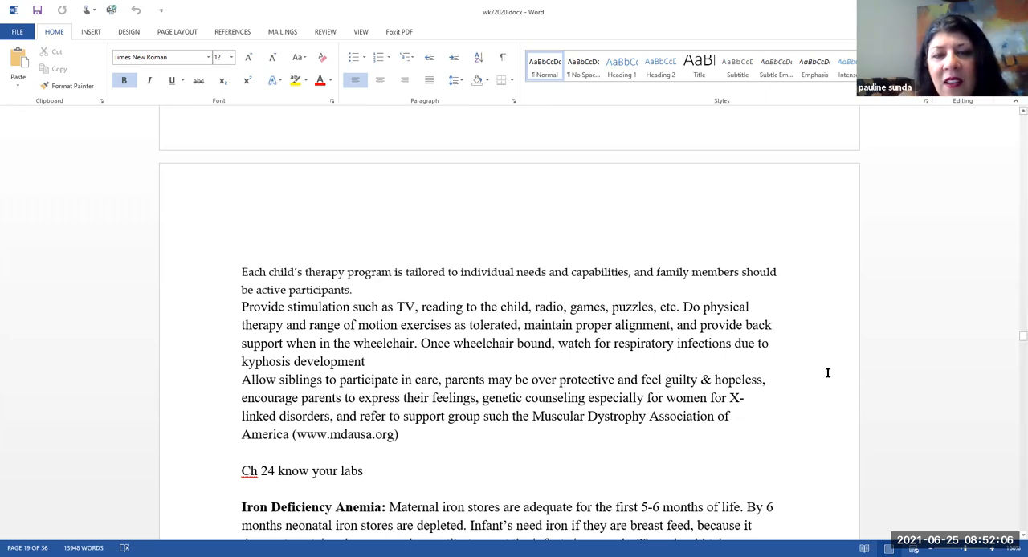
mouse_move(825, 373)
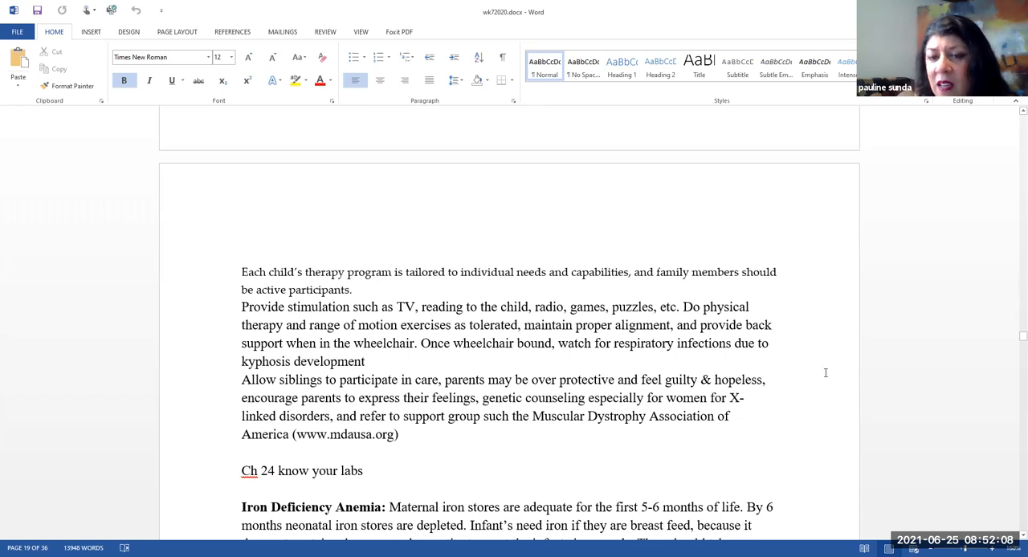